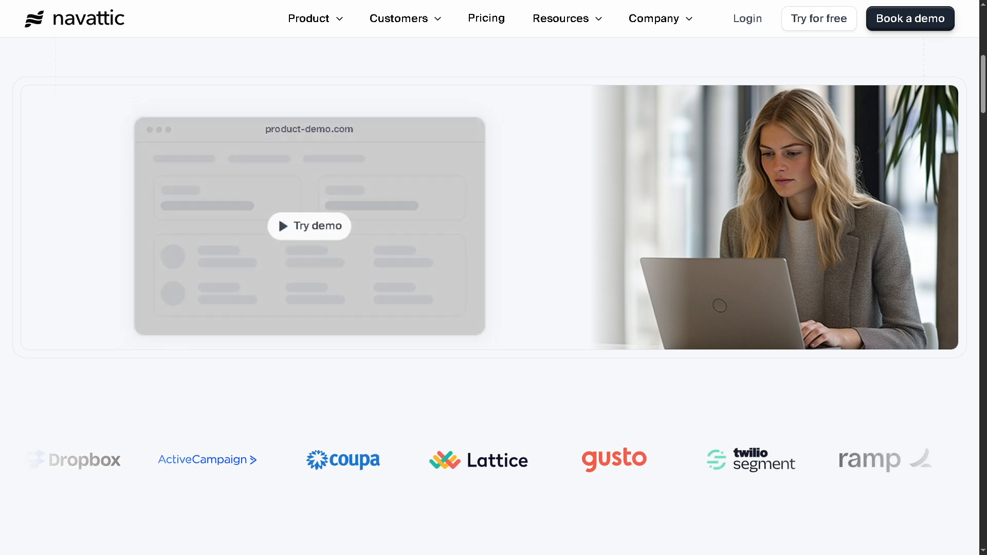
- Start the homepage sample demo and advance its tour to the next step
{"action": "left_click", "coordinate": [309, 225]}
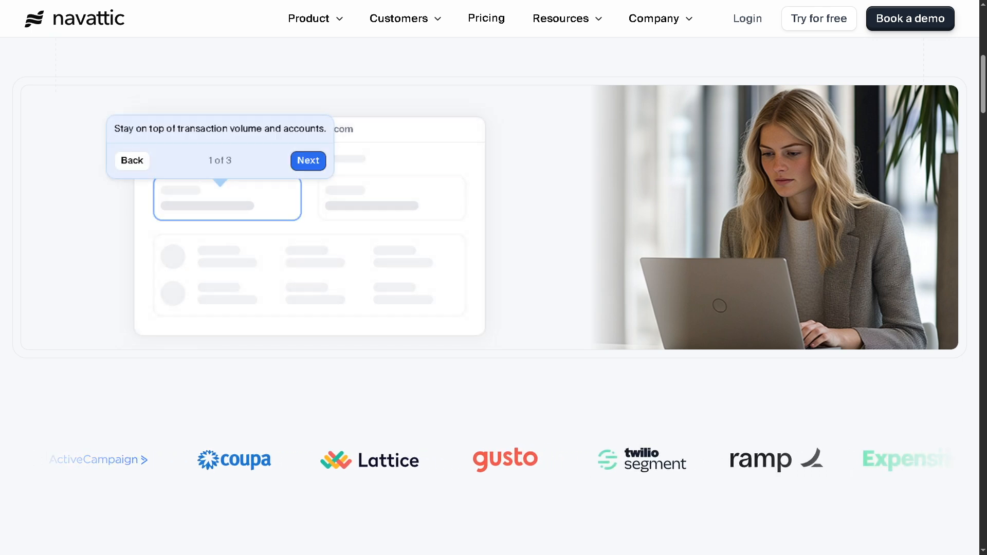
{"action": "left_click", "coordinate": [308, 160]}
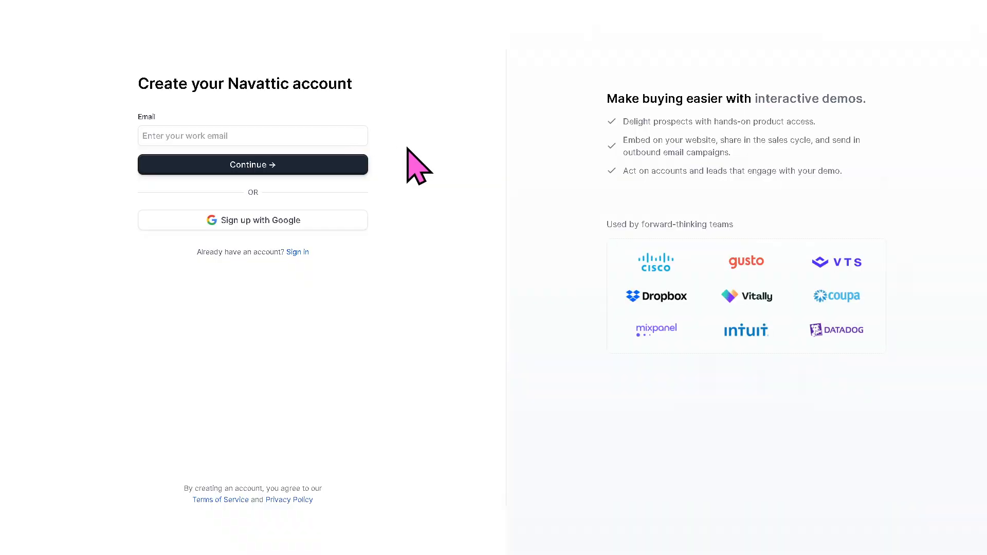
{"action": "mouse_move", "coordinate": [417, 162]}
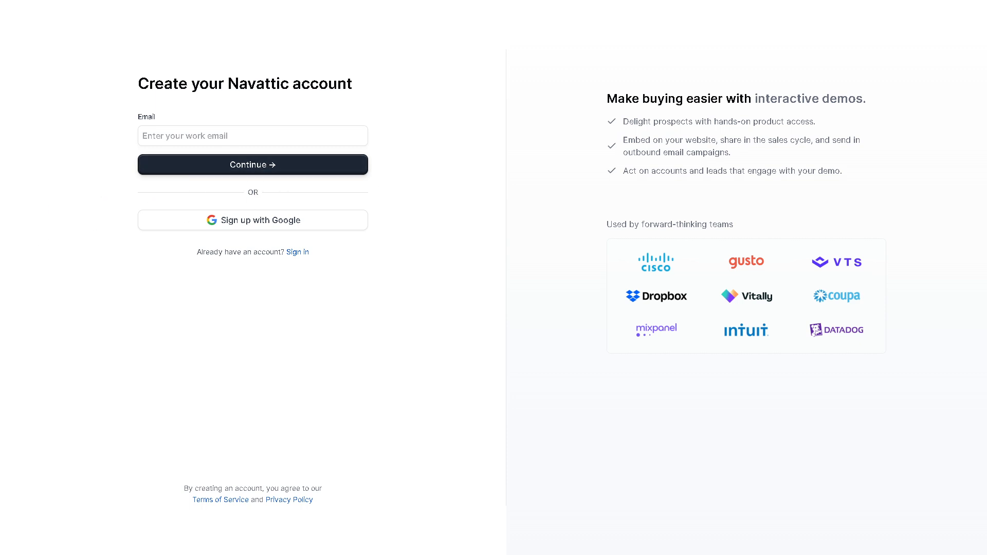
- Begin signing up for a Navattic account with Google
{"action": "left_click", "coordinate": [253, 165]}
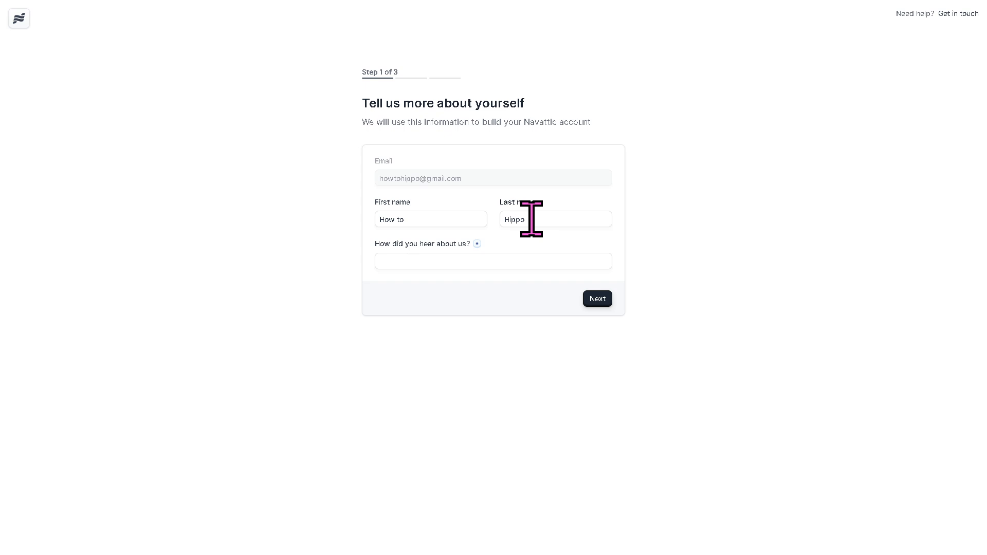
- Enter 'Youtube' as the referral source and submit the profile details
{"action": "left_click", "coordinate": [598, 298]}
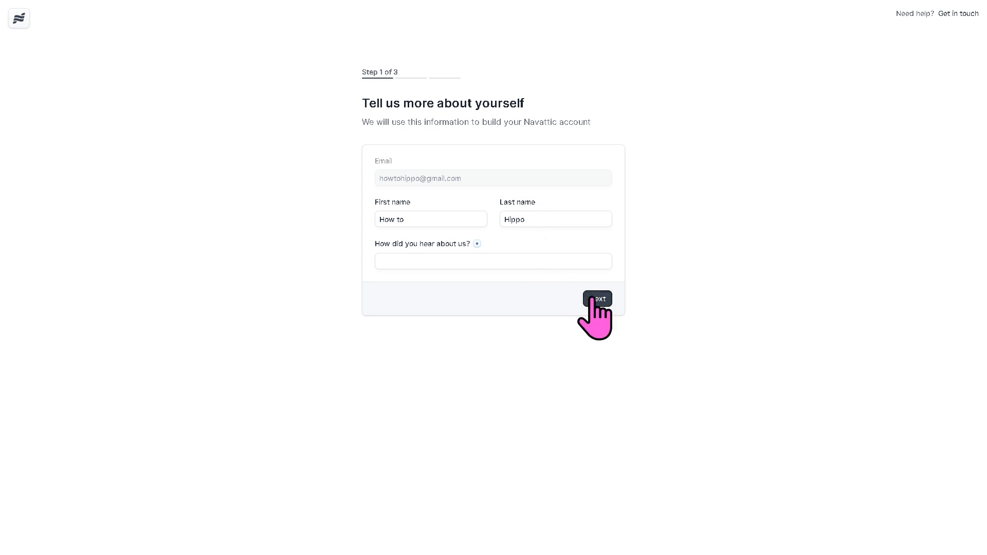
{"action": "left_click", "coordinate": [597, 299]}
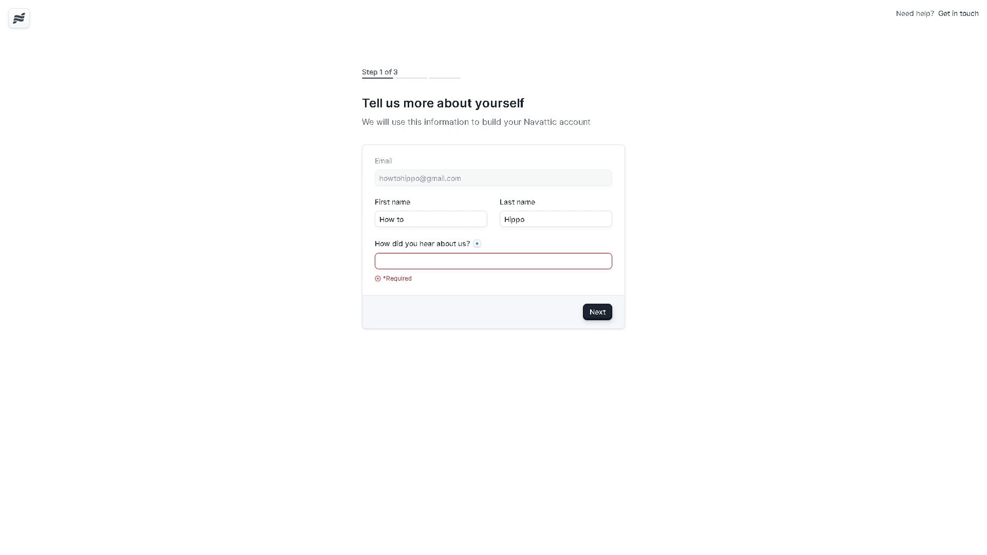
{"action": "type", "text": "Youtube"}
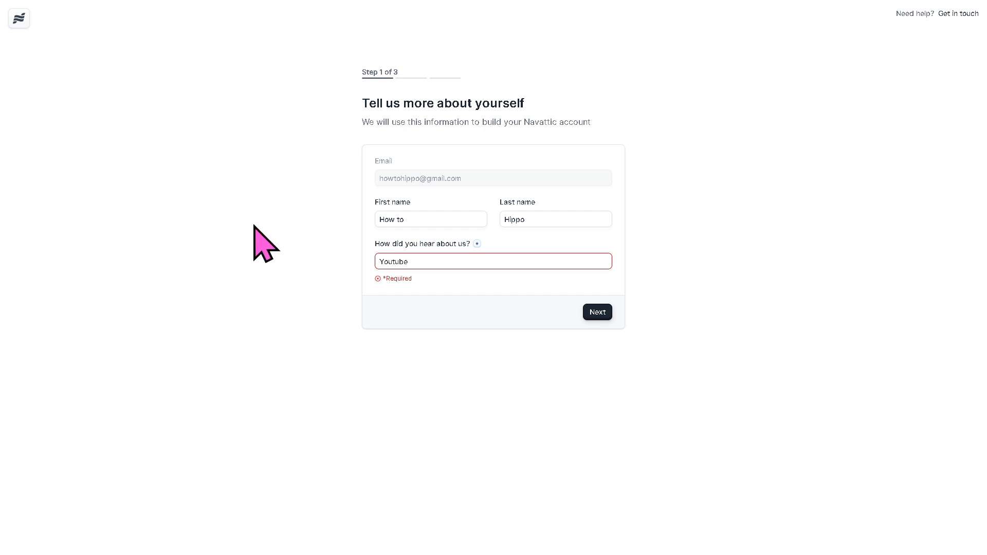
{"action": "left_click", "coordinate": [597, 313]}
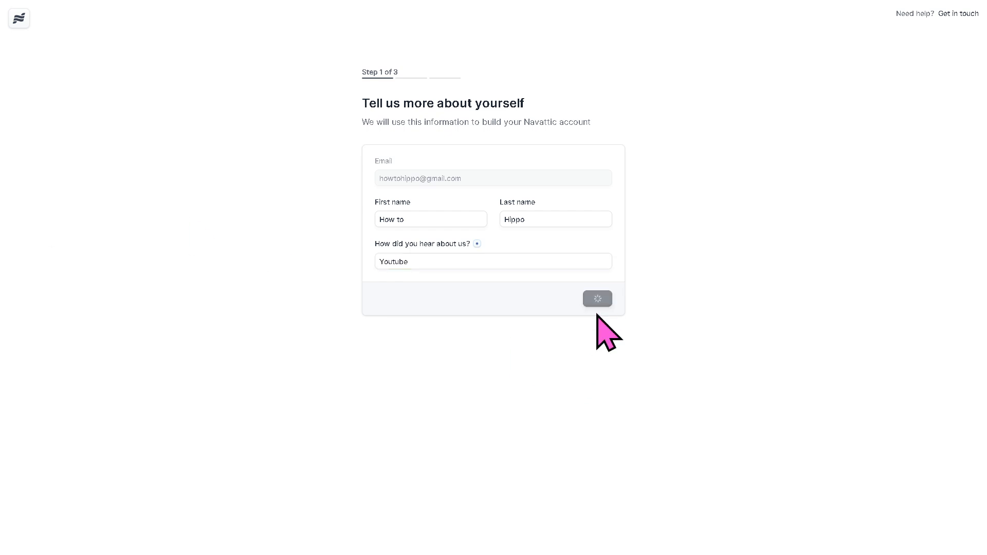
- Choose Other as the intended use and create the workspace
{"action": "left_click", "coordinate": [597, 298]}
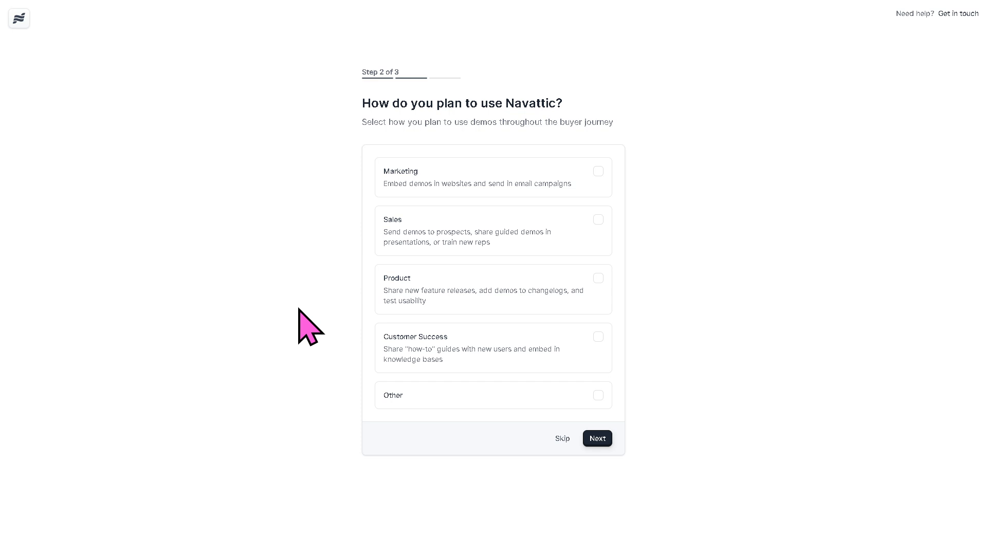
{"action": "mouse_move", "coordinate": [305, 335]}
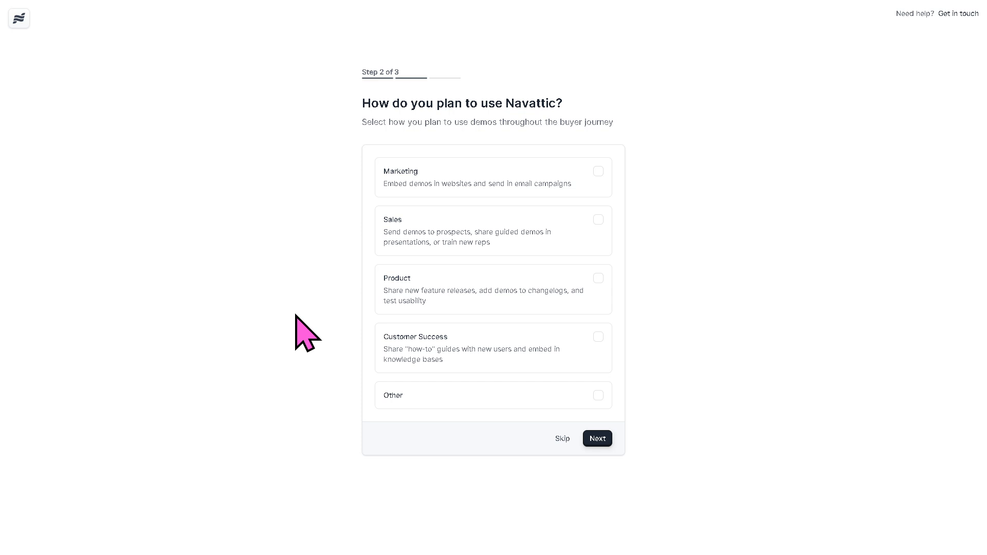
{"action": "mouse_move", "coordinate": [433, 192]}
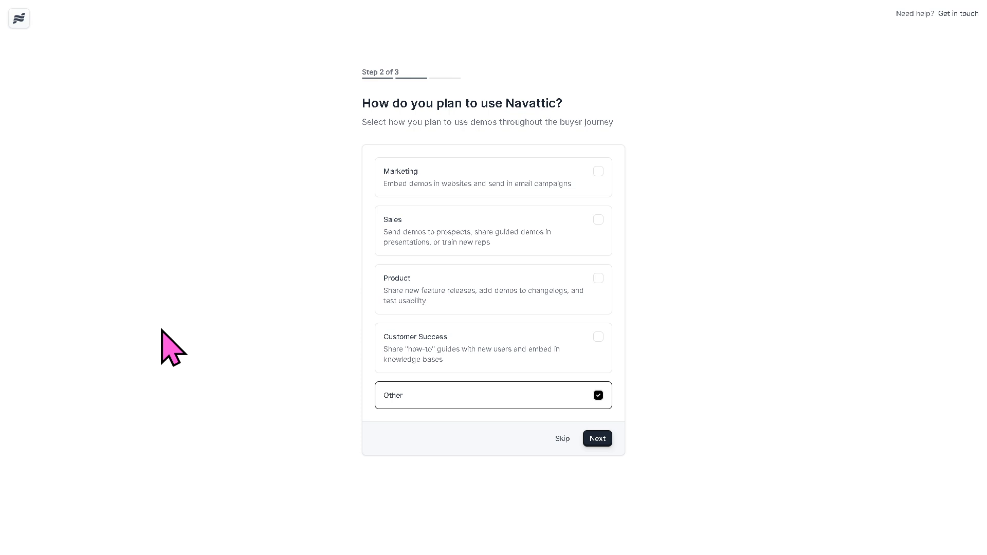
{"action": "left_click", "coordinate": [597, 438]}
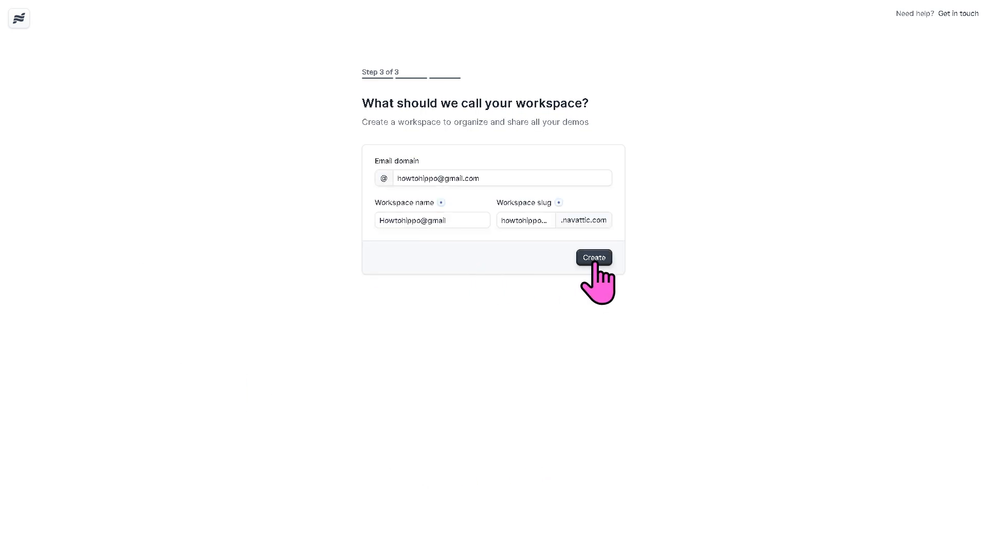
{"action": "left_click", "coordinate": [595, 257]}
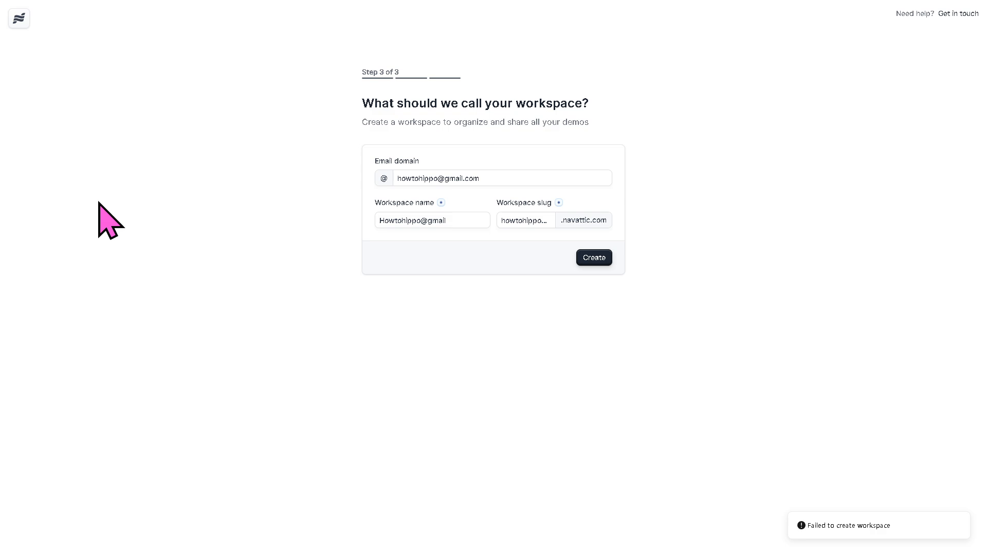
{"action": "left_click", "coordinate": [593, 257]}
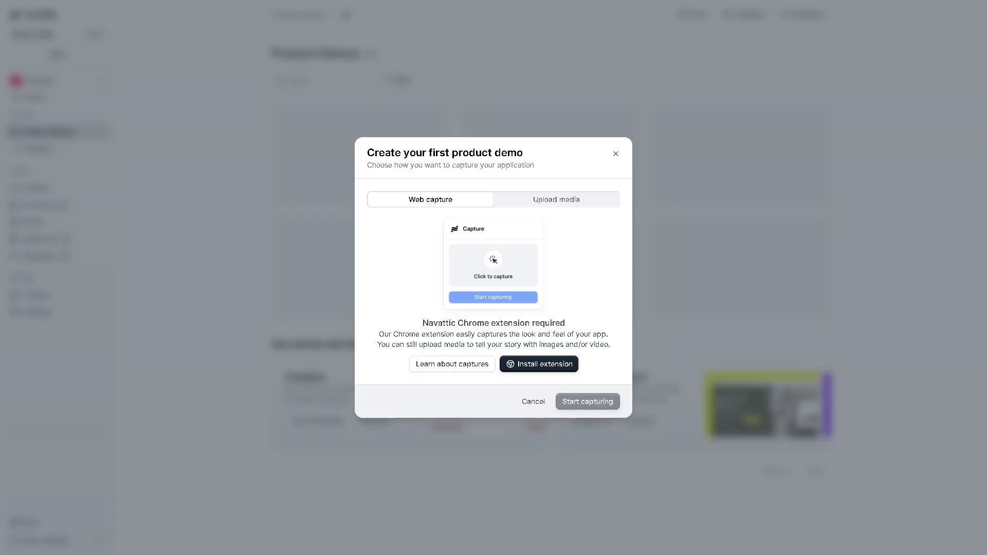
{"action": "mouse_move", "coordinate": [77, 214]}
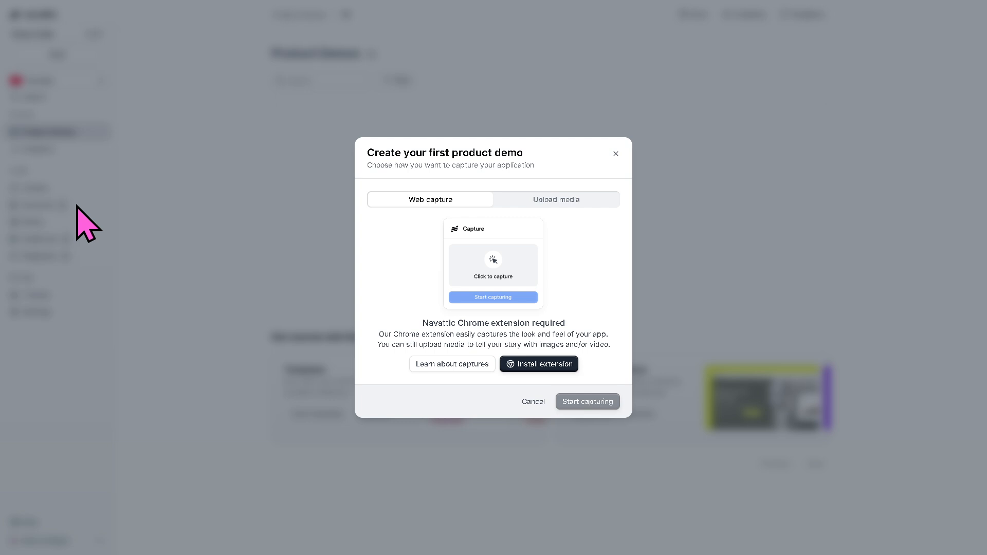
{"action": "mouse_move", "coordinate": [365, 266]}
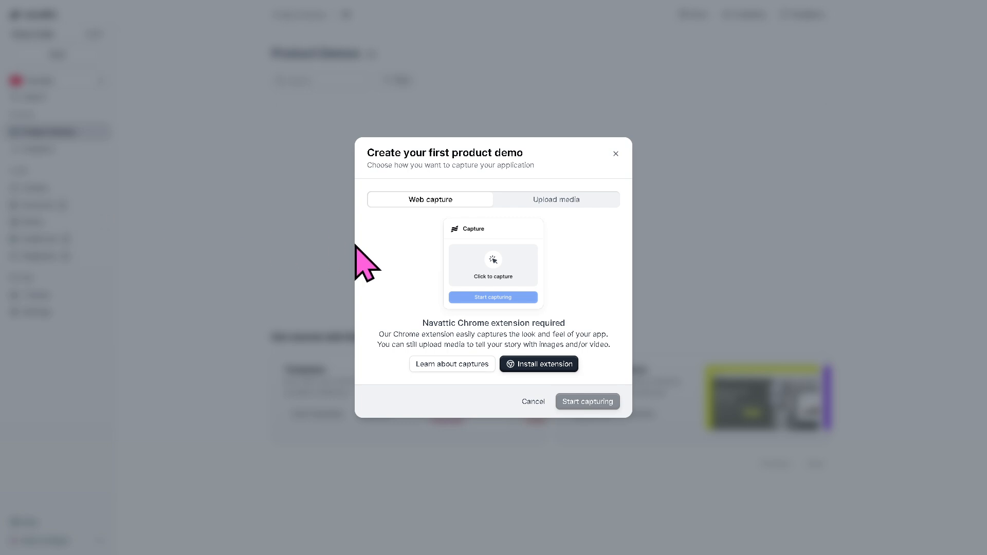
{"action": "mouse_move", "coordinate": [464, 217]}
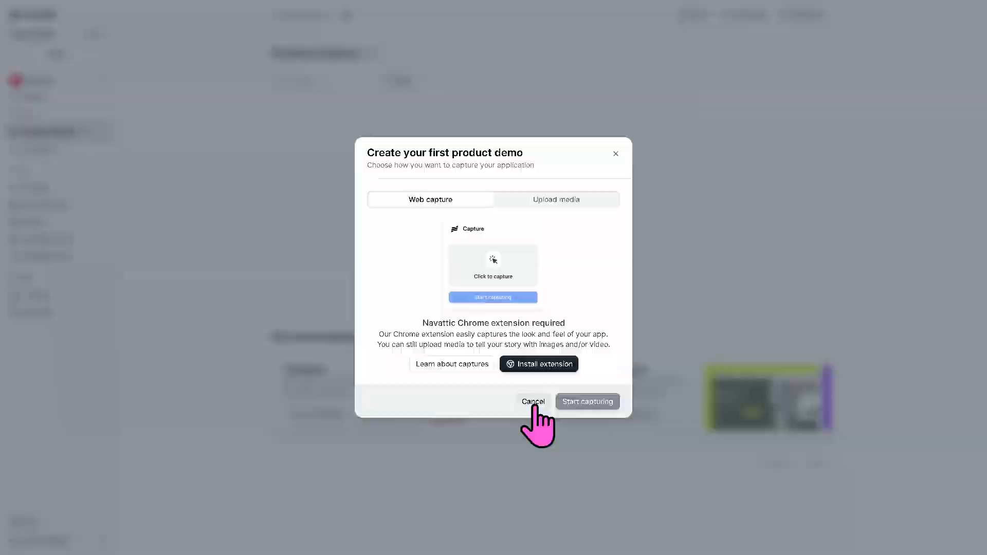
- Cancel the 'Create your first product demo' dialog
{"action": "left_click", "coordinate": [533, 401]}
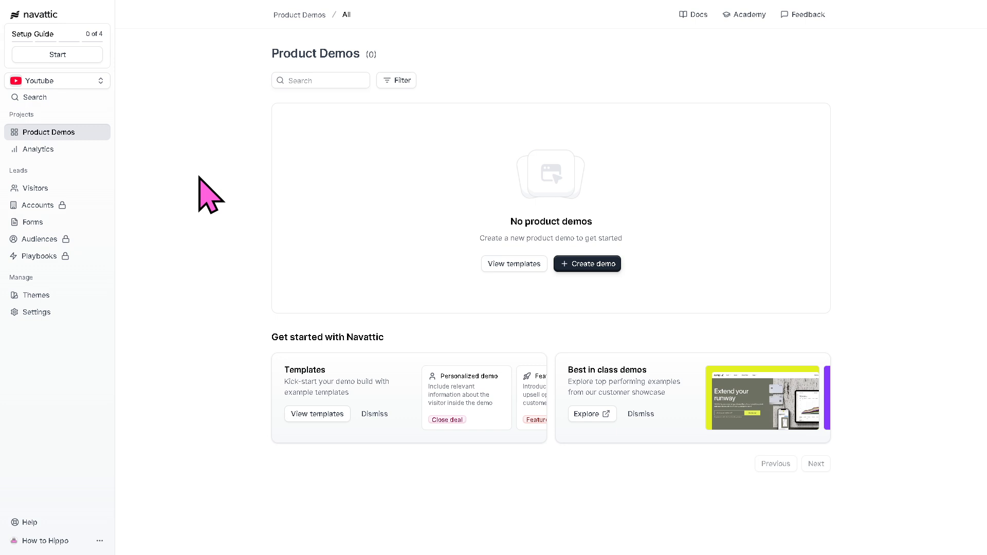
{"action": "mouse_move", "coordinate": [196, 170]}
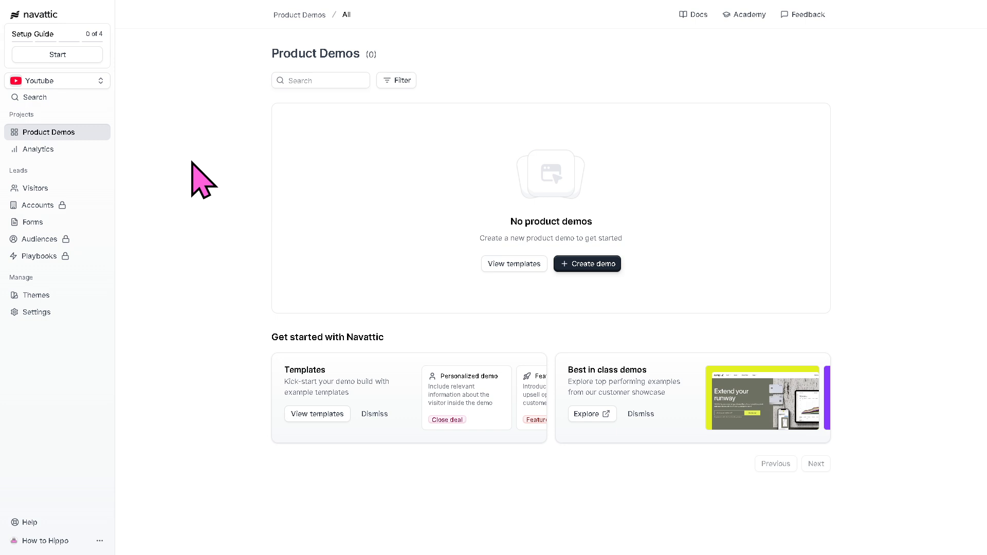
{"action": "mouse_move", "coordinate": [434, 210]}
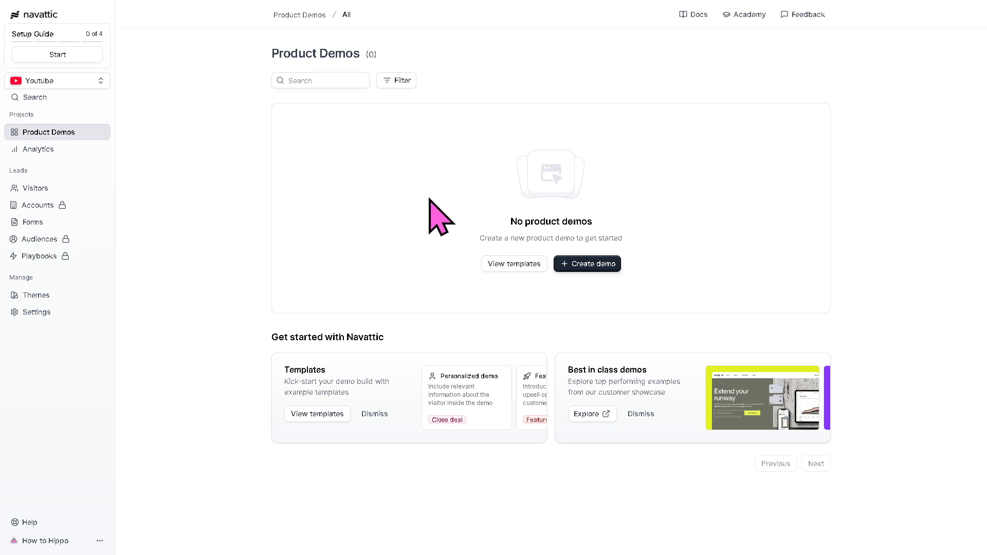
{"action": "mouse_move", "coordinate": [407, 290]}
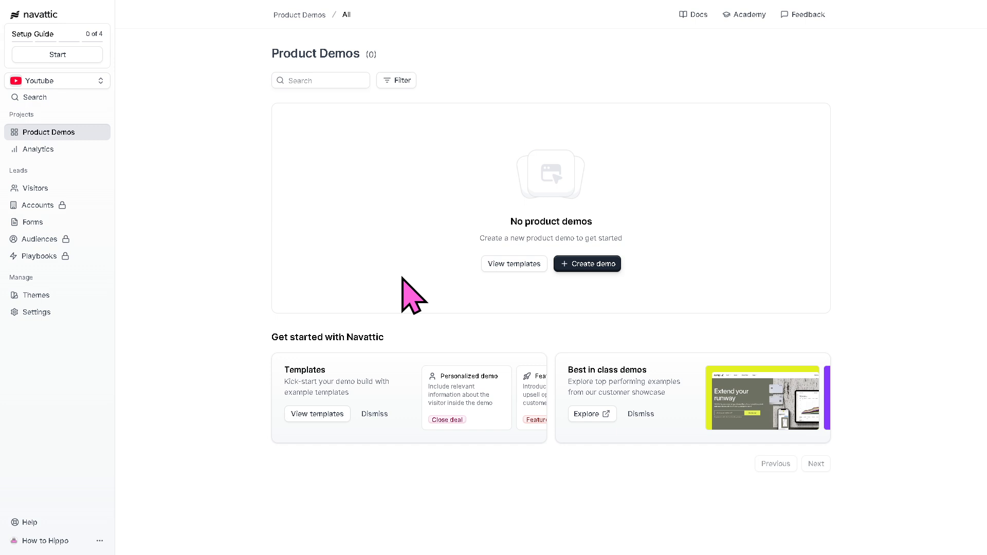
{"action": "mouse_move", "coordinate": [319, 264]}
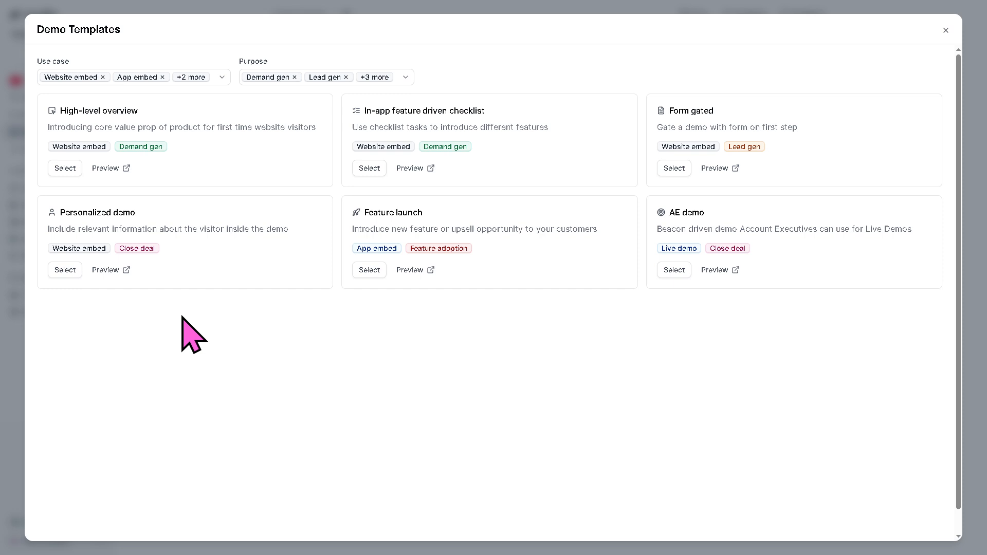
{"action": "mouse_move", "coordinate": [138, 133]}
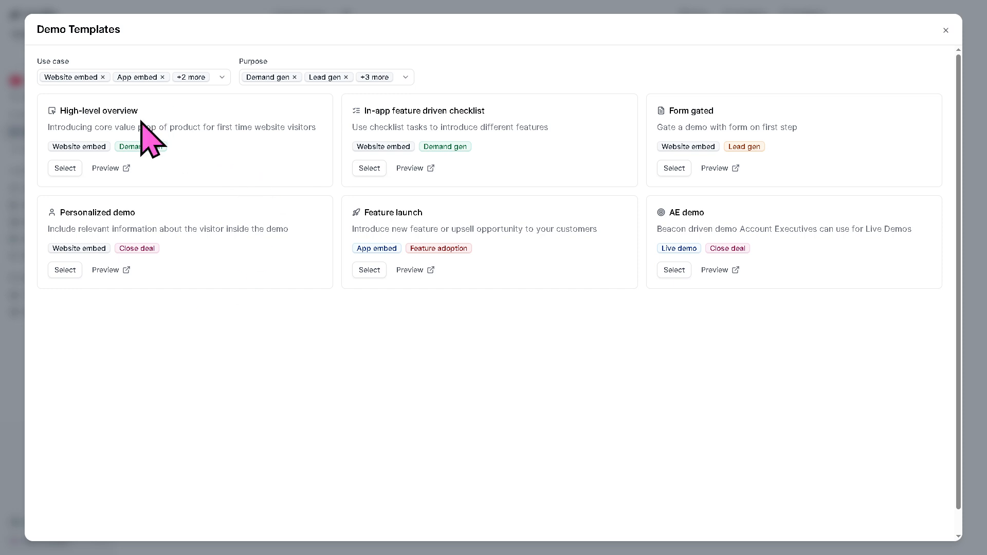
{"action": "mouse_move", "coordinate": [383, 152]}
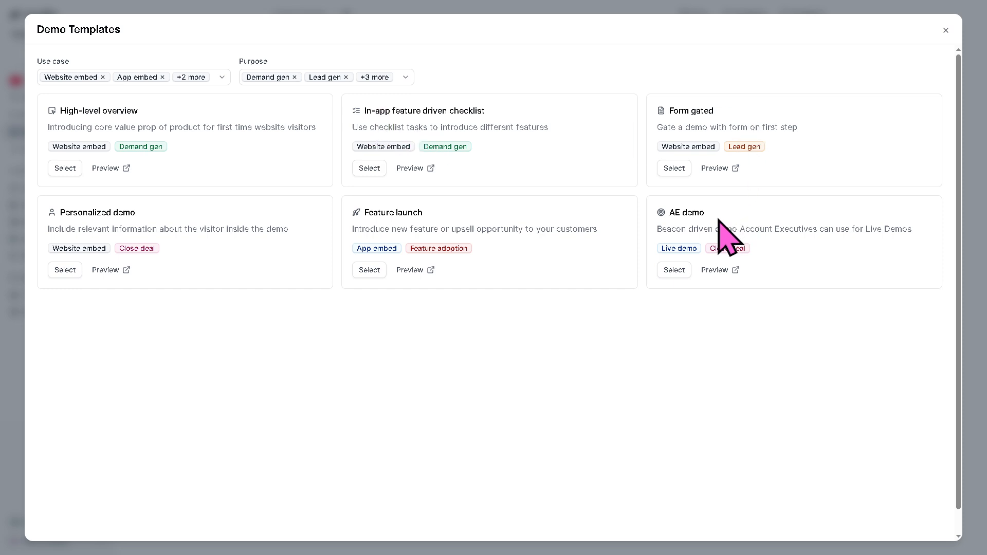
{"action": "mouse_move", "coordinate": [465, 243]}
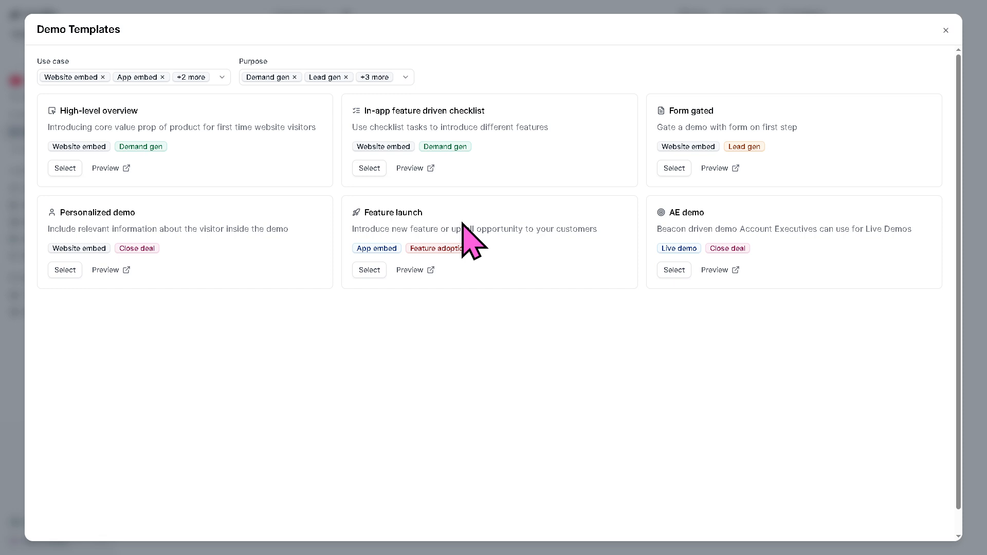
{"action": "mouse_move", "coordinate": [214, 231]}
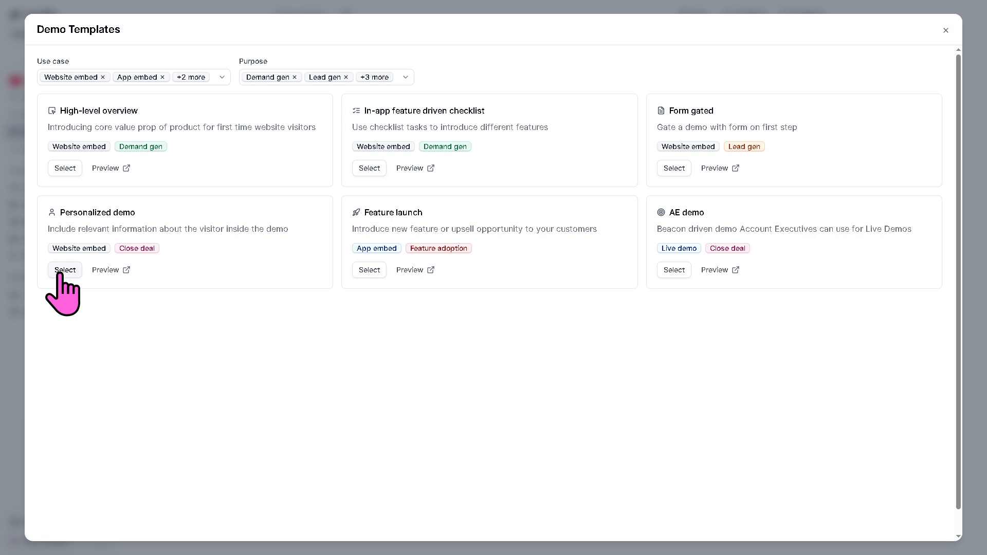
- Select the Personalized demo template to create a new demo
{"action": "left_click", "coordinate": [65, 269]}
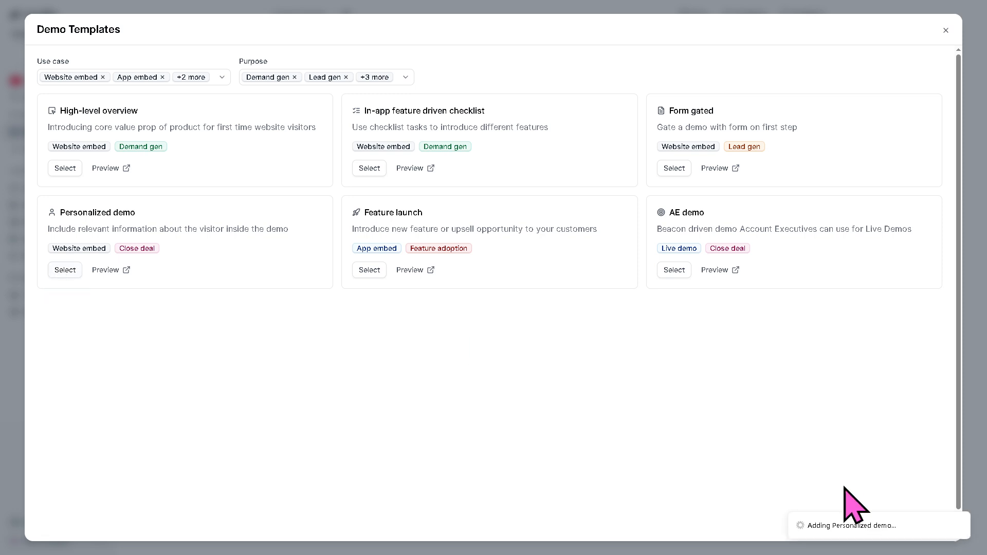
{"action": "left_click", "coordinate": [65, 270]}
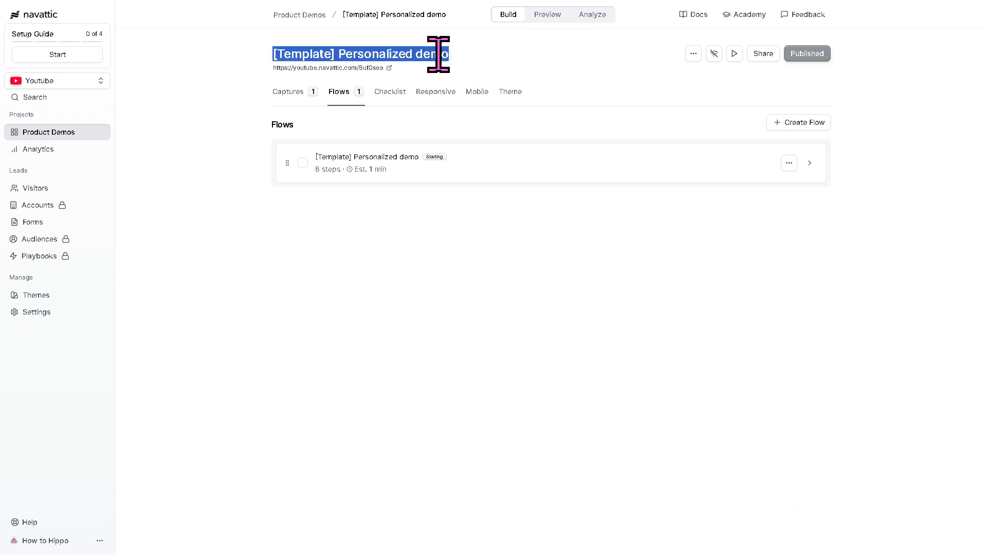
- Retitle the demo 'How to use Product Demos using Navattic'
{"action": "type", "text": "How to use"}
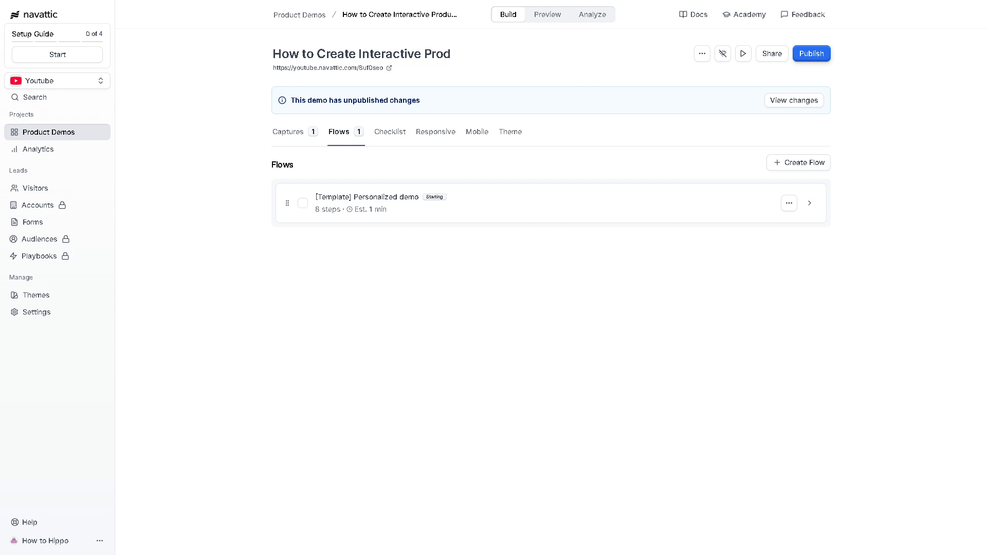
{"action": "type", "text": "Product Demos using Navattic"}
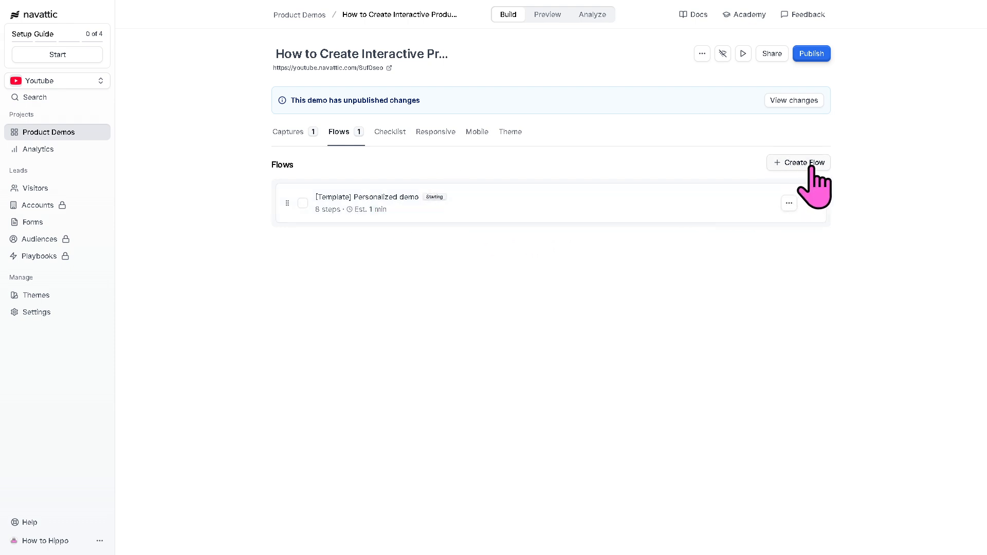
- From the Flows list, preview the [Template] Personalized demo flow via its options menu
{"action": "left_click", "coordinate": [797, 163]}
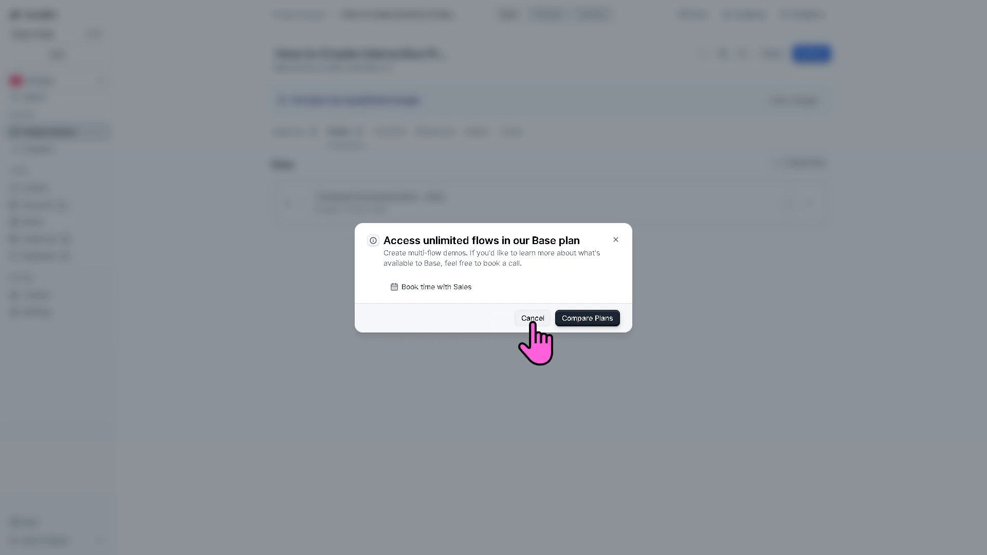
{"action": "left_click", "coordinate": [532, 318]}
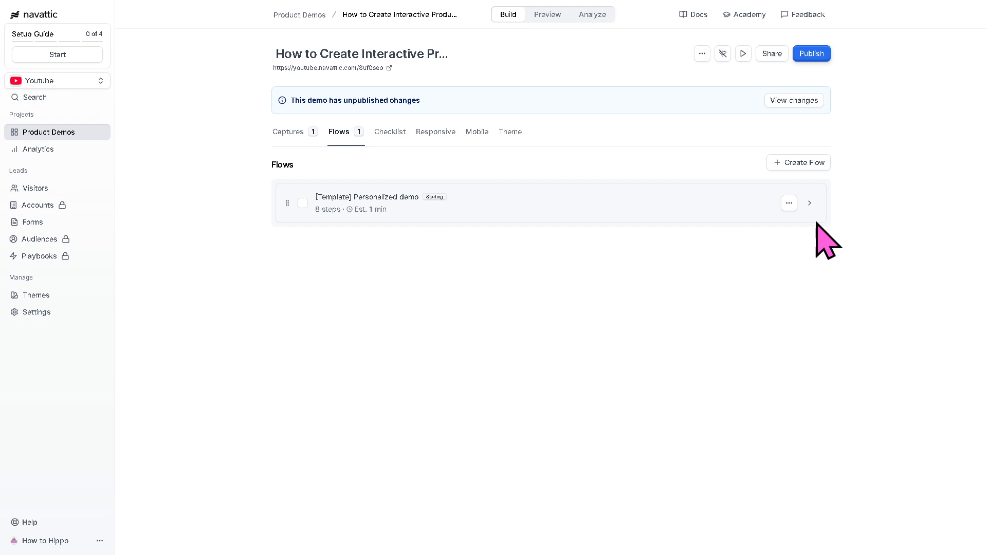
{"action": "left_click", "coordinate": [788, 203]}
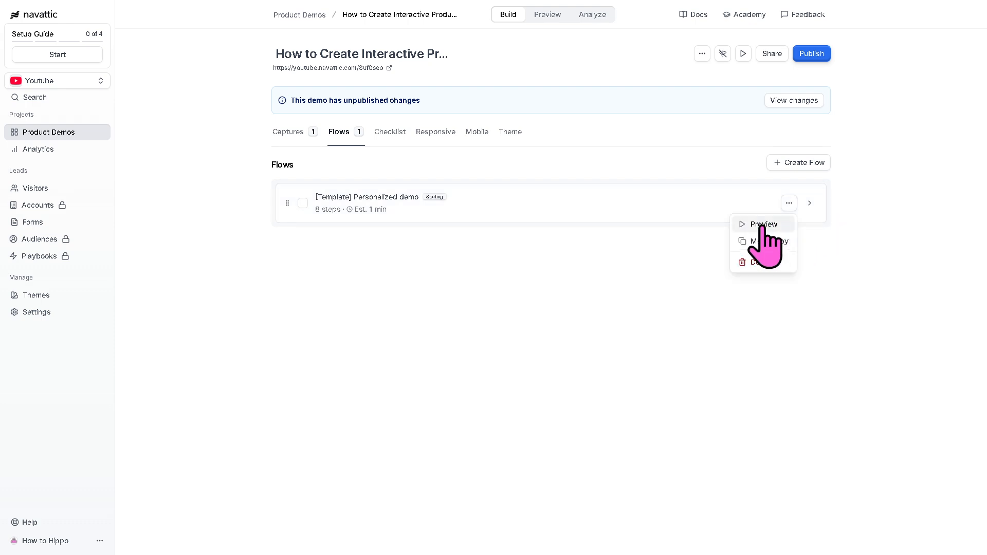
{"action": "left_click", "coordinate": [763, 225]}
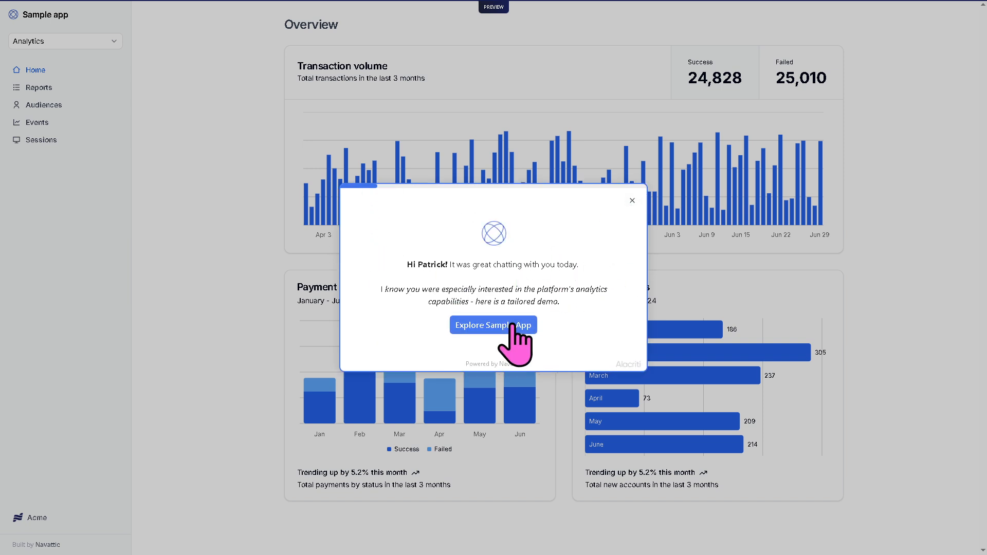
- Step through the preview: Explore Sample App, transaction breakdown, payment volume, Dive Deeper into Events
{"action": "left_click", "coordinate": [493, 325]}
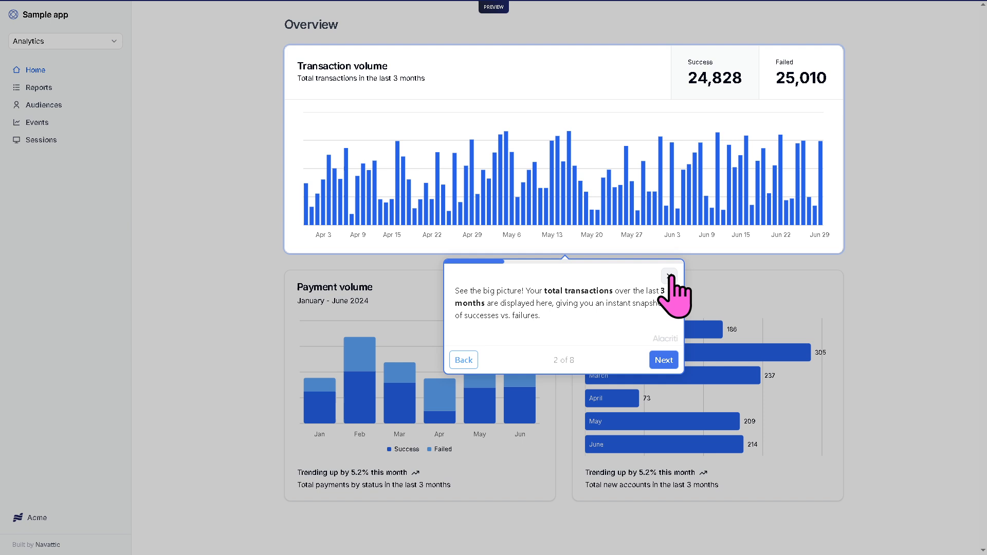
{"action": "mouse_move", "coordinate": [467, 306]}
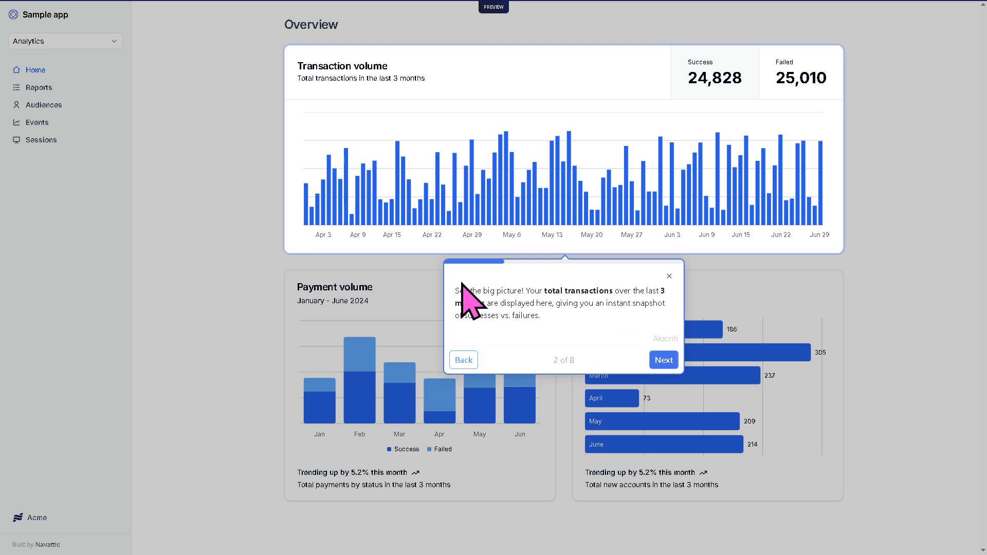
{"action": "left_click", "coordinate": [664, 360]}
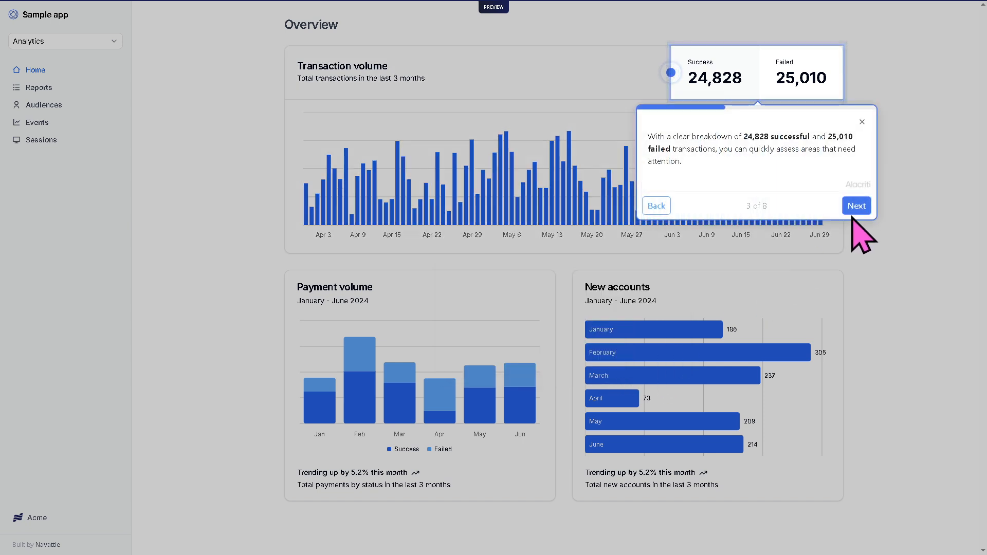
{"action": "left_click", "coordinate": [856, 206]}
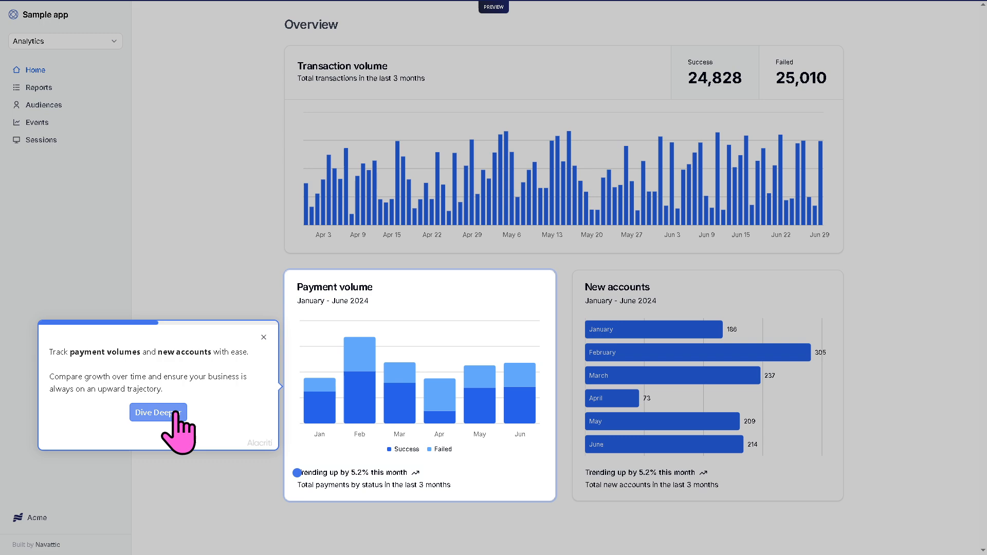
{"action": "left_click", "coordinate": [159, 412]}
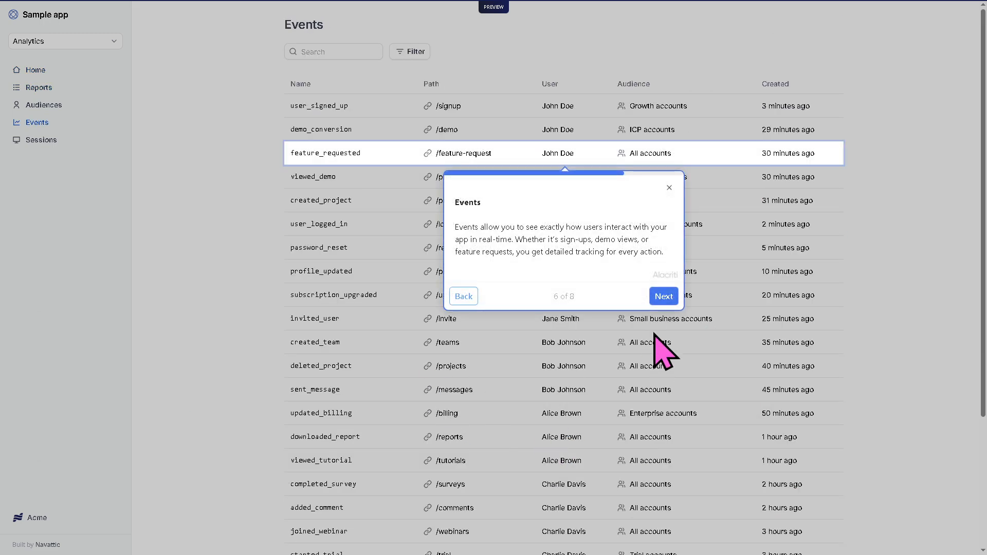
{"action": "left_click", "coordinate": [664, 296]}
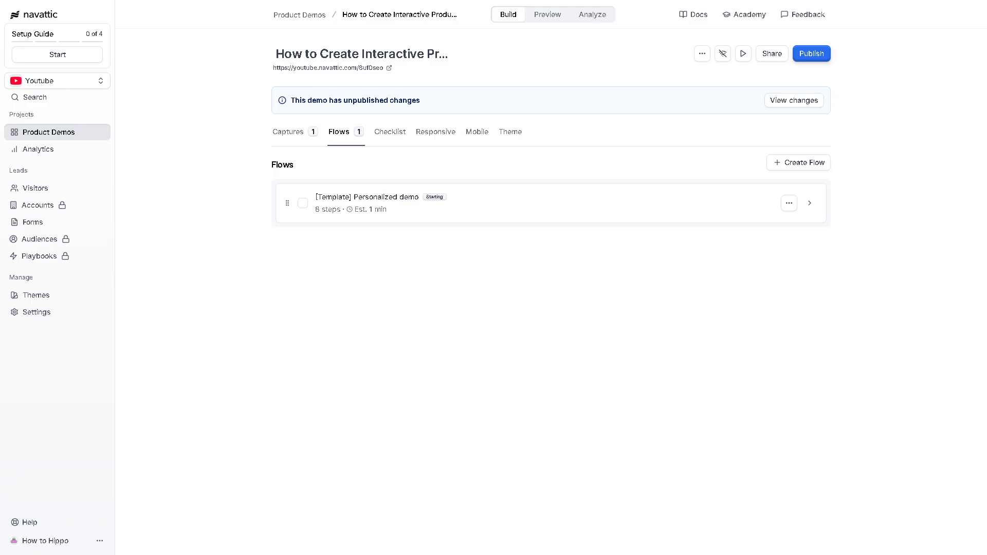
- Attempt Create Checklist, cancel the Base plan upgrade prompt, and go to Responsive settings
{"action": "left_click", "coordinate": [389, 132]}
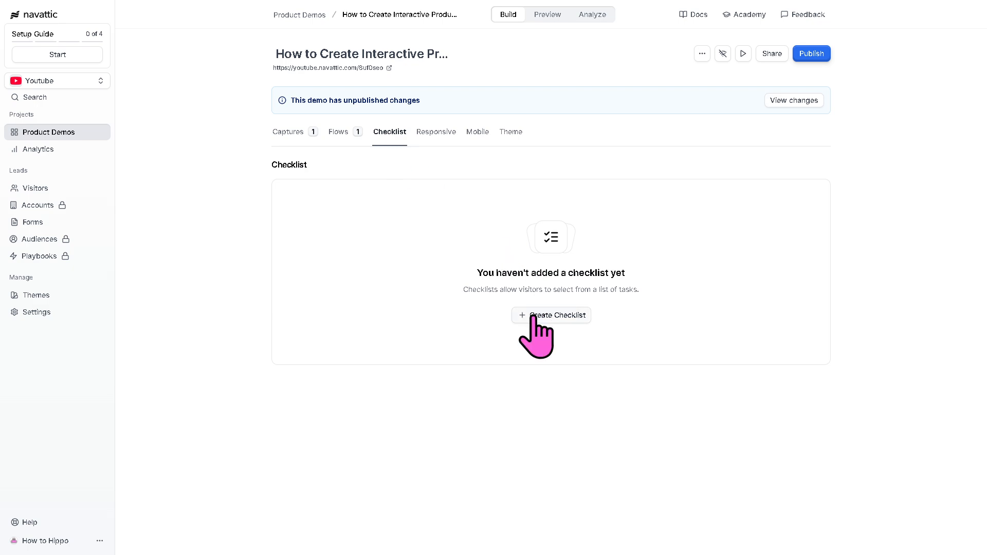
{"action": "left_click", "coordinate": [551, 315]}
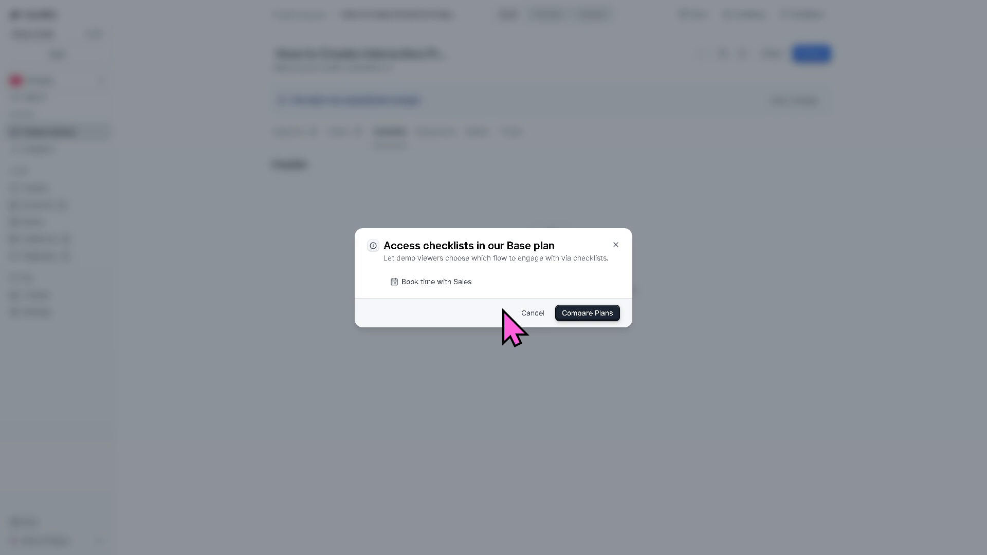
{"action": "left_click", "coordinate": [533, 313]}
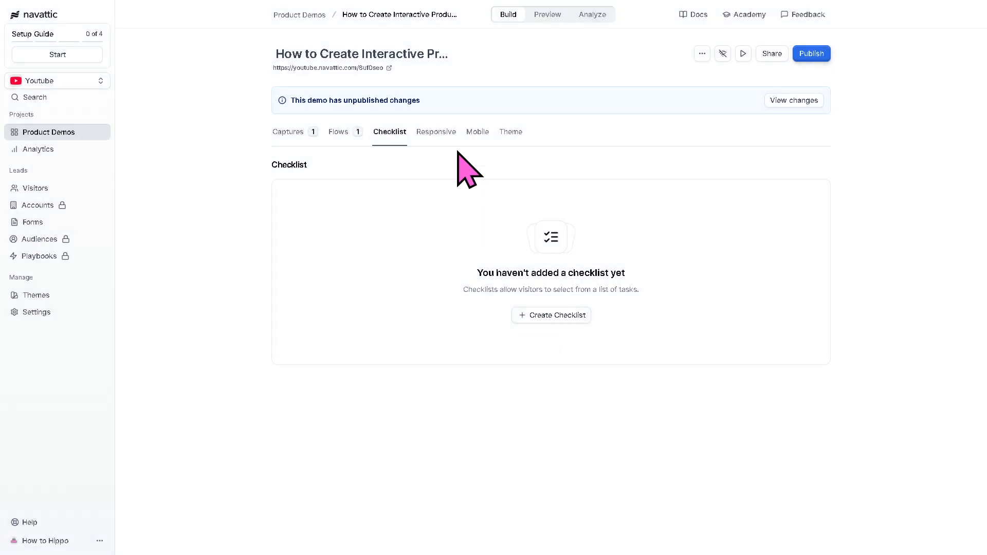
{"action": "left_click", "coordinate": [436, 131]}
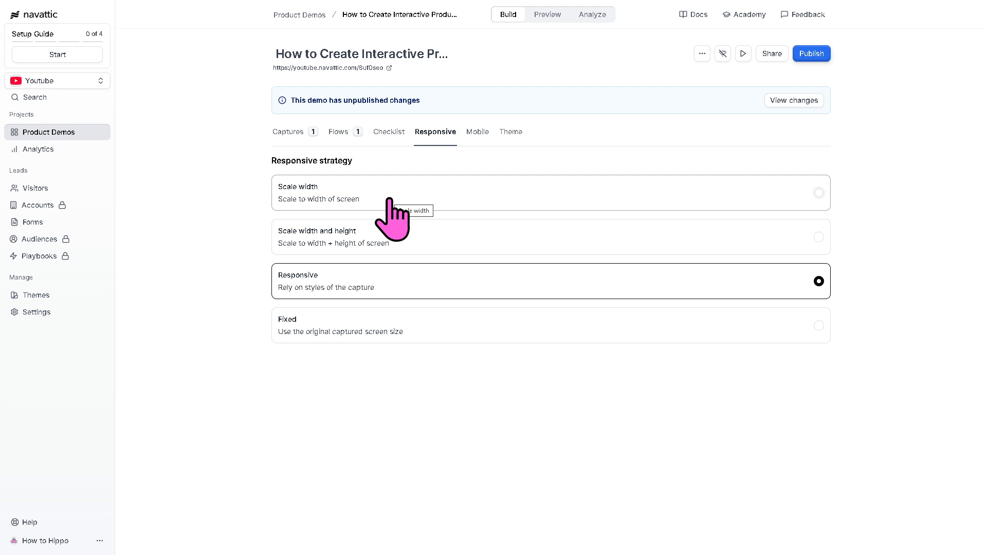
{"action": "mouse_move", "coordinate": [493, 232]}
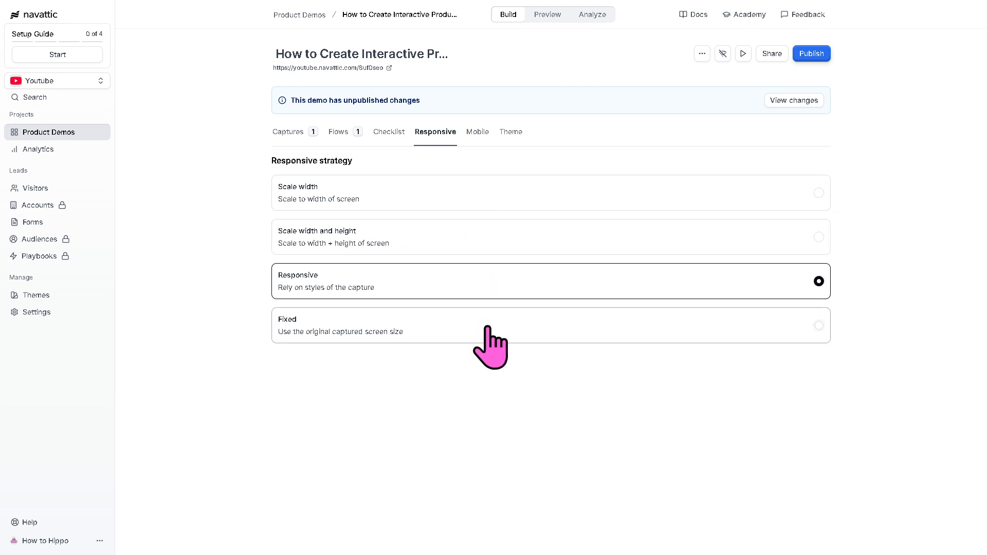
- Switch to the demo's Mobile experience settings
{"action": "left_click", "coordinate": [477, 132]}
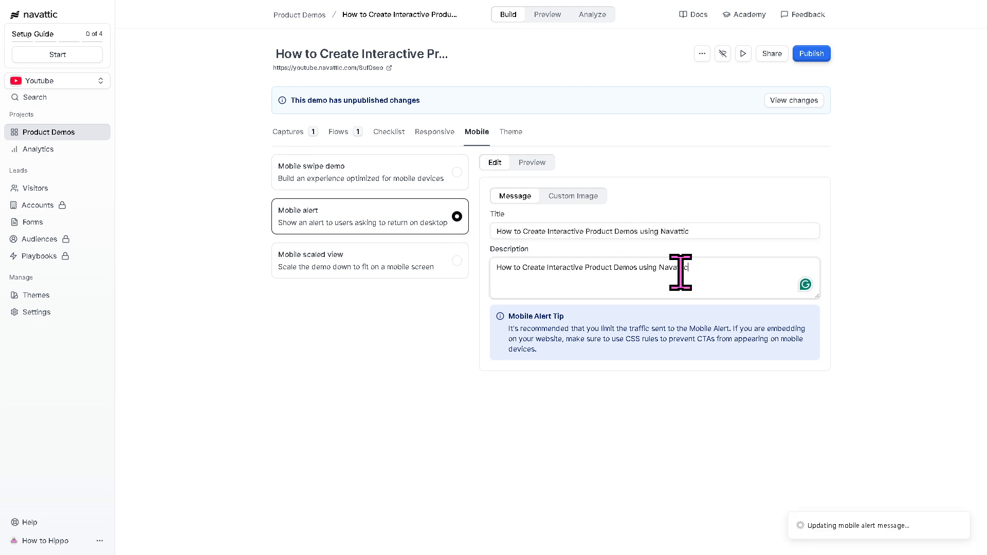
- View the mobile alert's Custom Image option showing the default hippo placeholder
{"action": "left_click", "coordinate": [574, 196]}
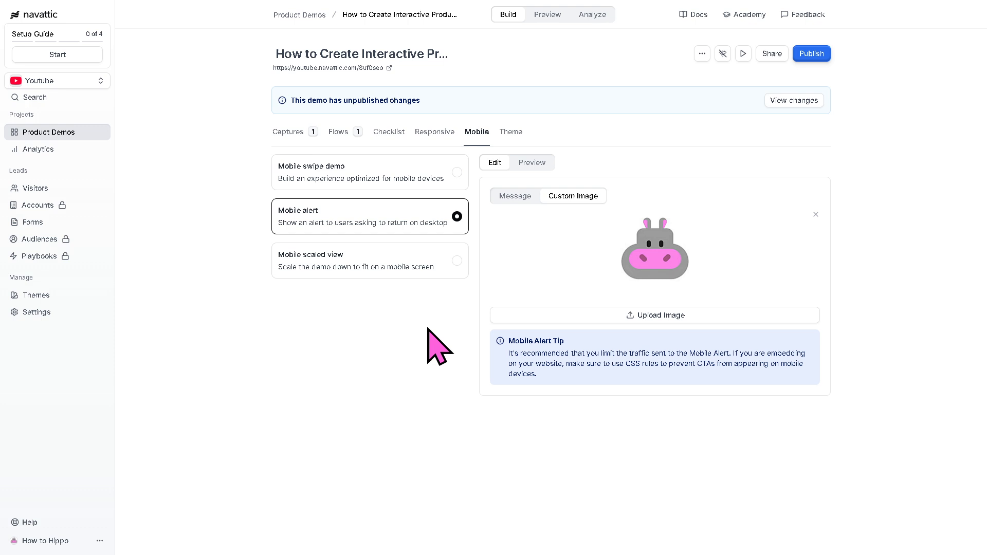
{"action": "mouse_move", "coordinate": [375, 269]}
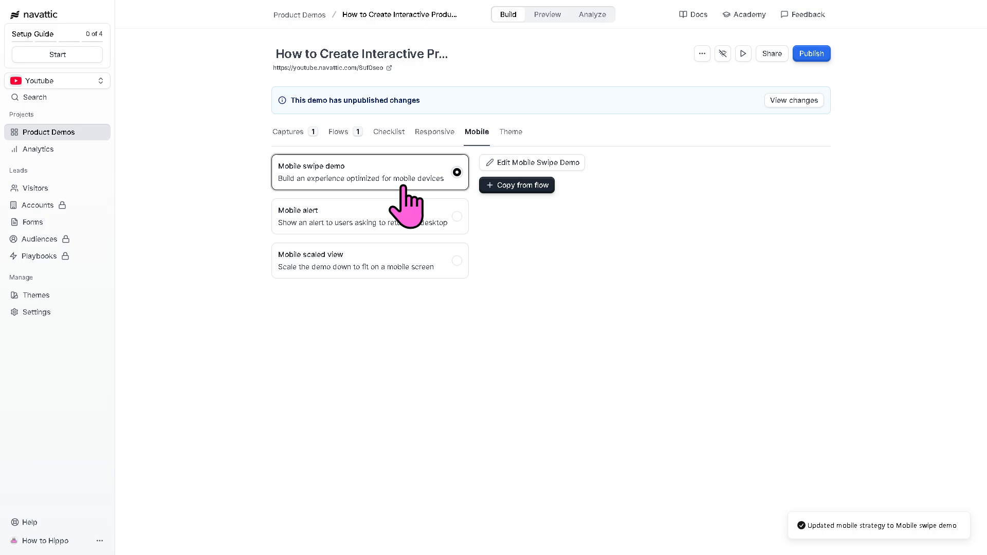
- Create a mobile swipe demo from the flow's welcome step, overwriting the existing one
{"action": "left_click", "coordinate": [516, 185]}
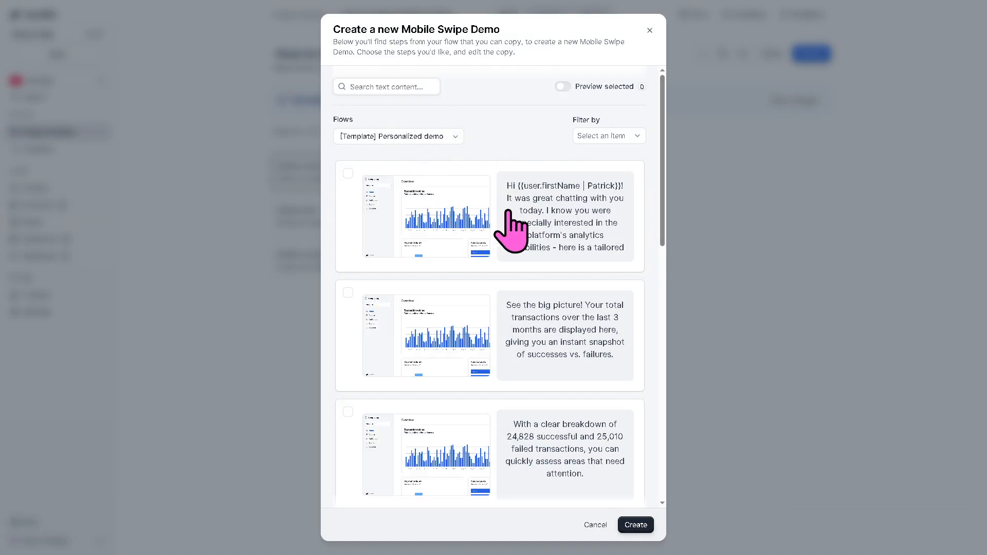
{"action": "mouse_move", "coordinate": [529, 152]}
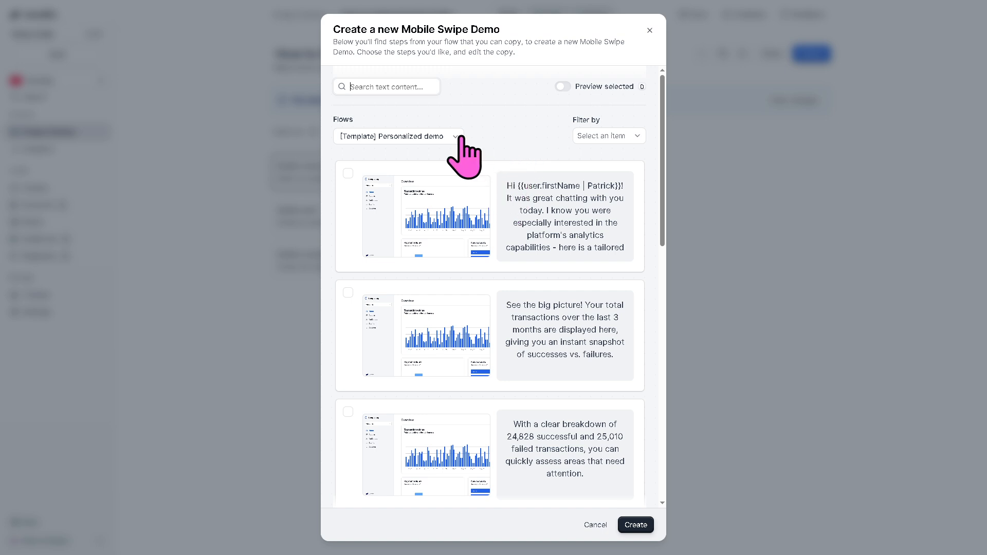
{"action": "mouse_move", "coordinate": [557, 222]}
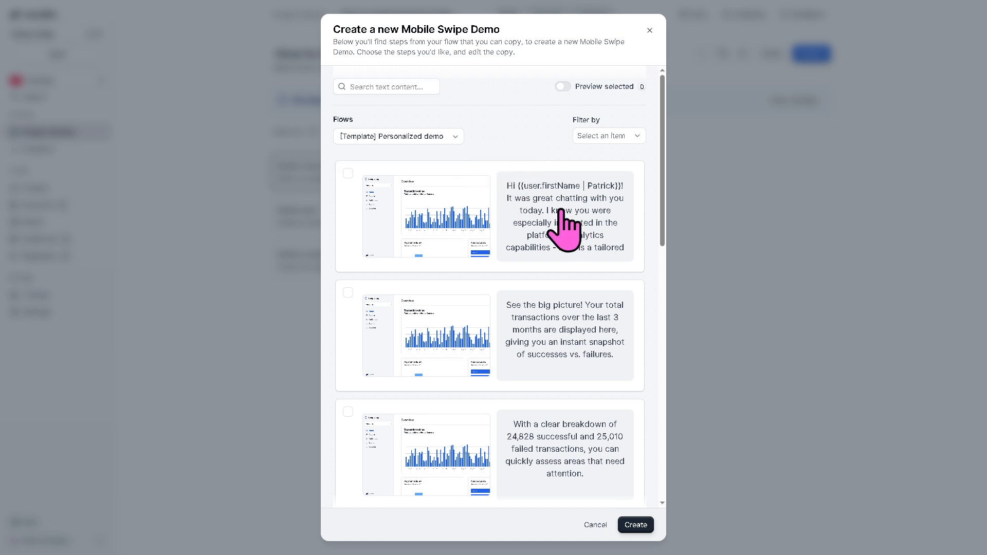
{"action": "left_click", "coordinate": [348, 172]}
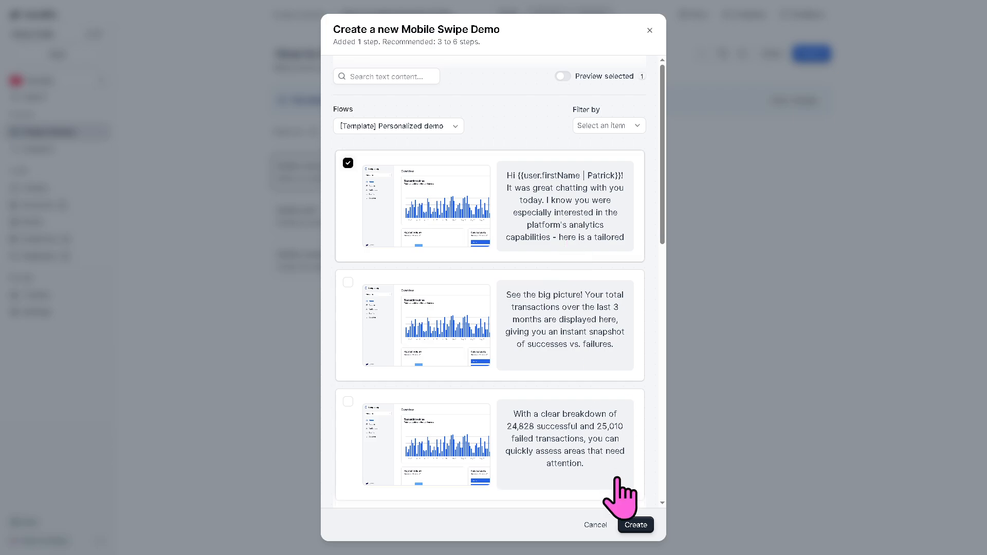
{"action": "left_click", "coordinate": [636, 525]}
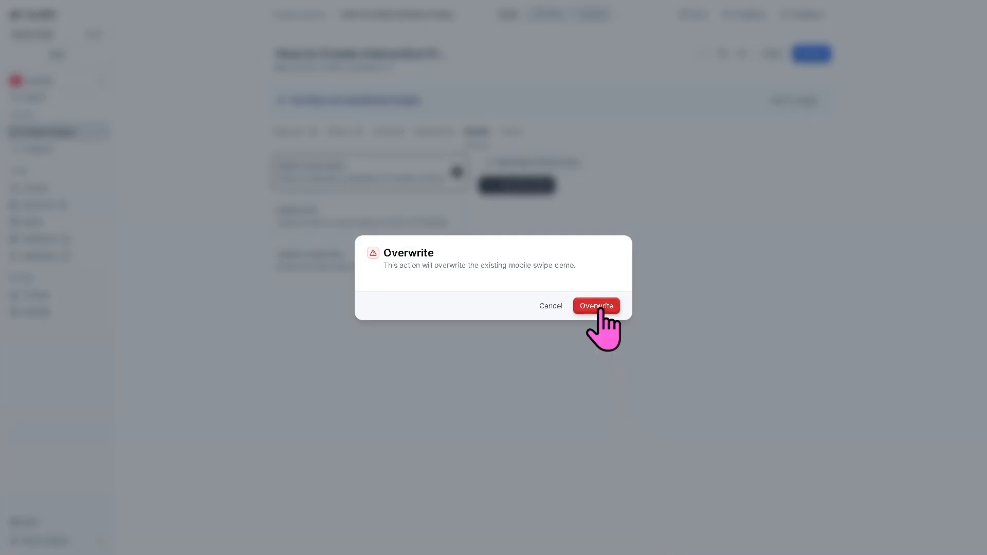
{"action": "left_click", "coordinate": [596, 306]}
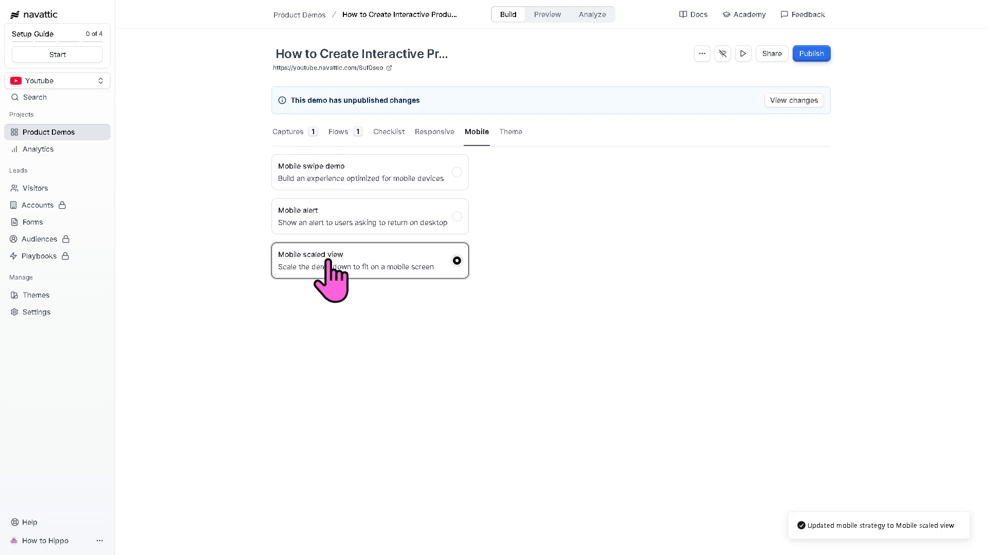
{"action": "mouse_move", "coordinate": [577, 167]}
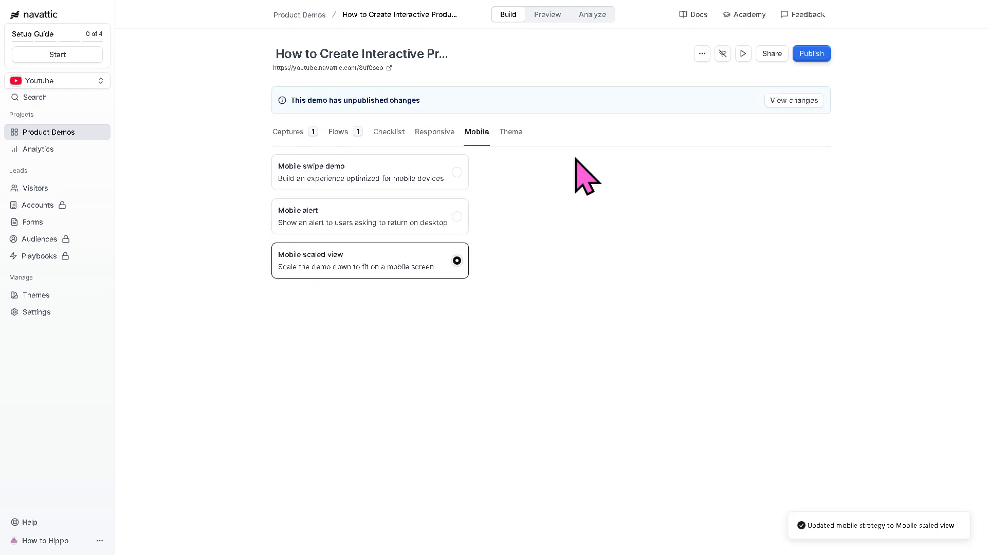
{"action": "mouse_move", "coordinate": [742, 53]}
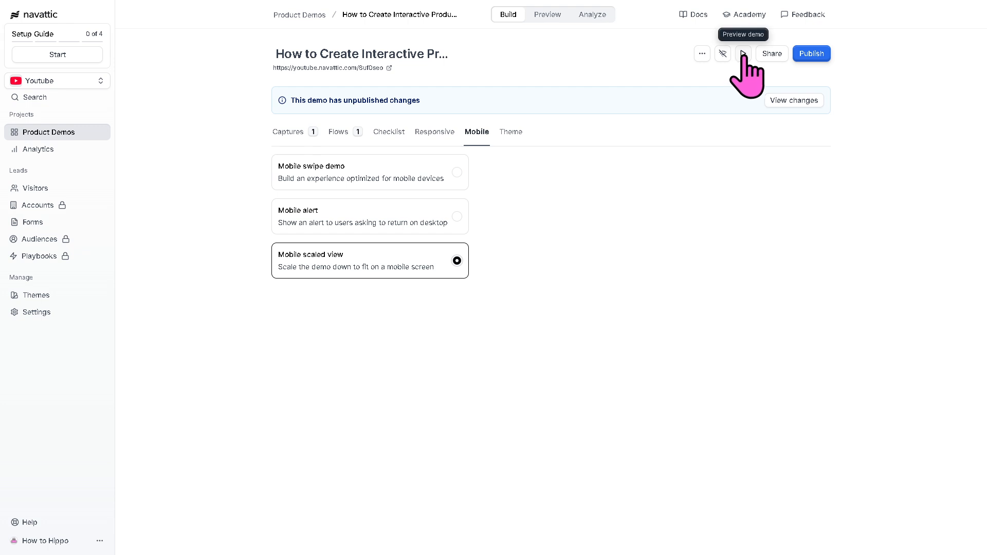
- Preview the unpublished draft of the demo from the viewing options
{"action": "left_click", "coordinate": [743, 53]}
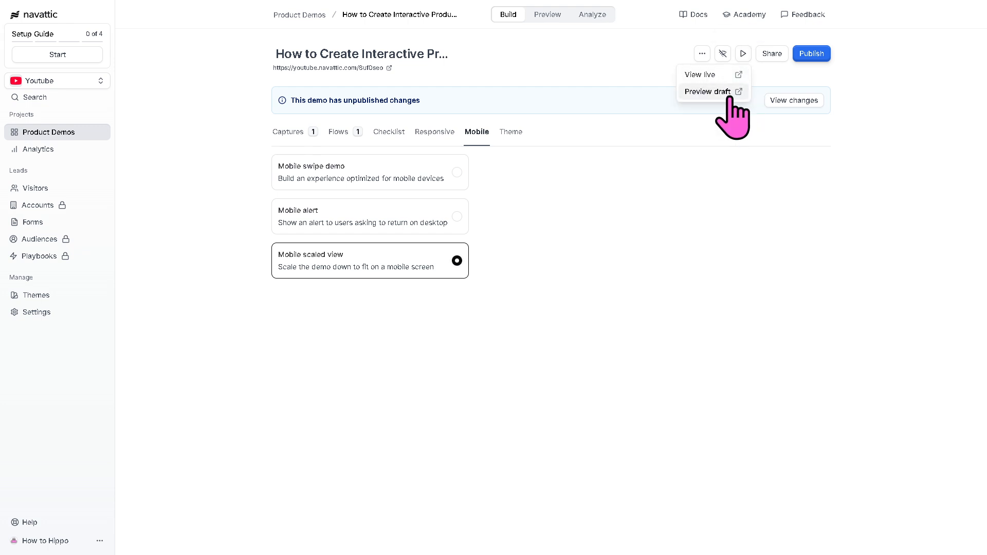
{"action": "left_click", "coordinate": [707, 91]}
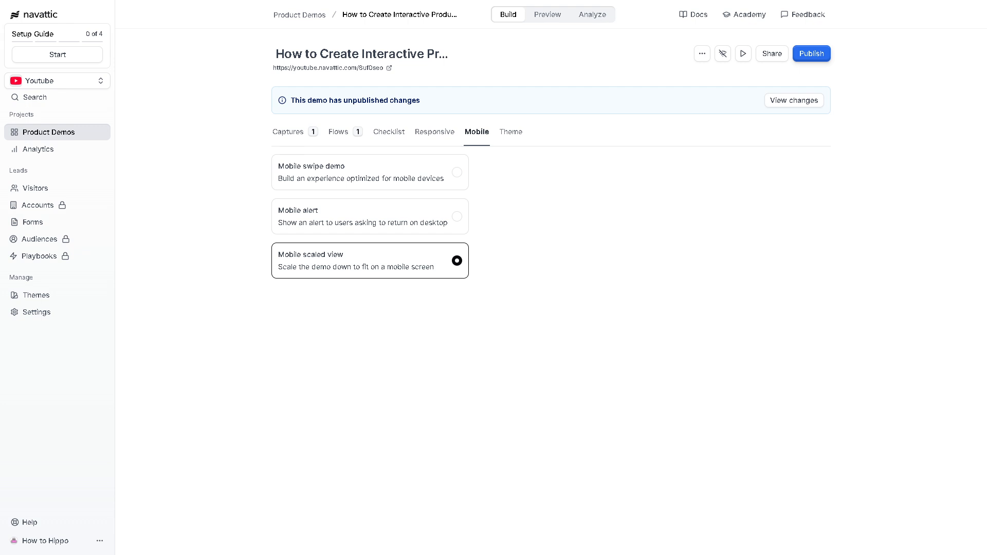
{"action": "mouse_move", "coordinate": [811, 53]}
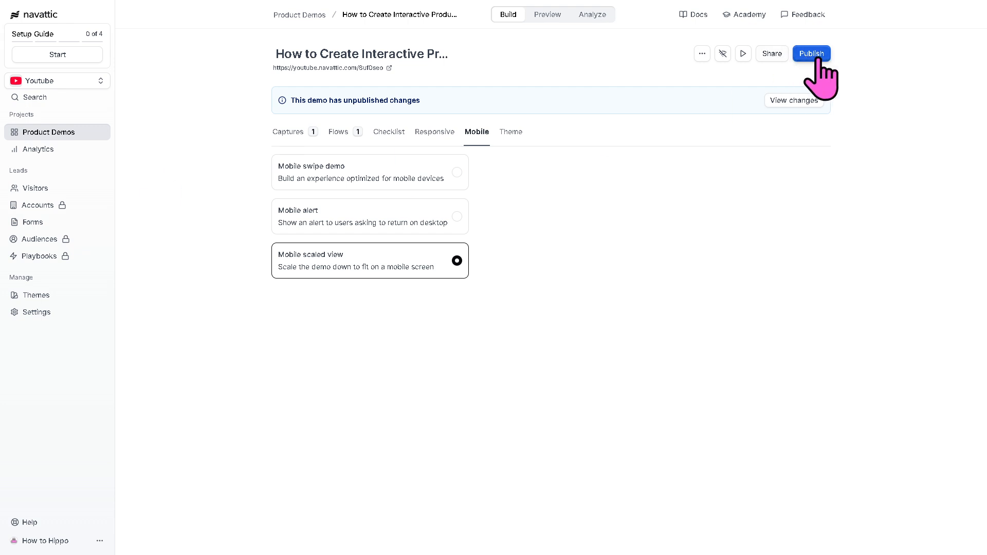
{"action": "left_click", "coordinate": [812, 53]}
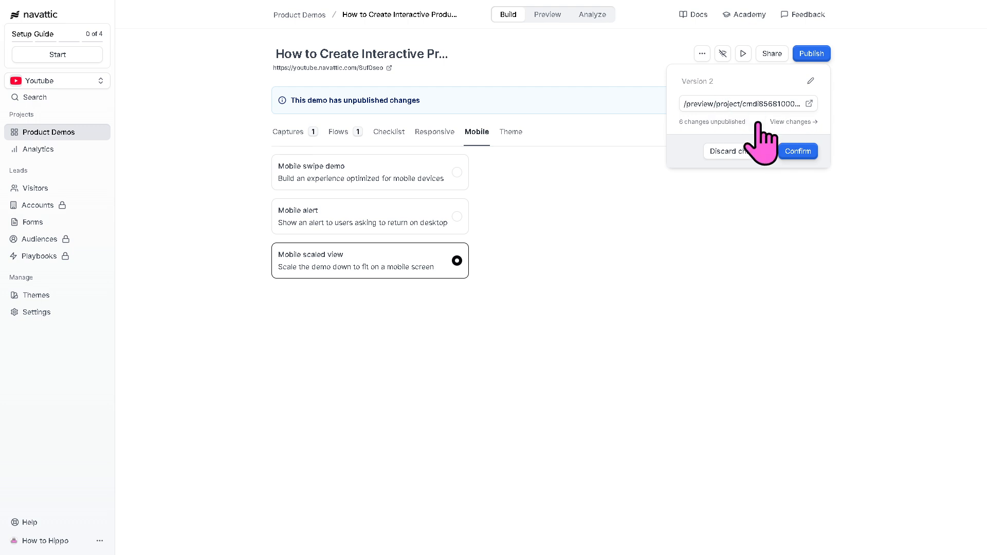
{"action": "mouse_move", "coordinate": [795, 156]}
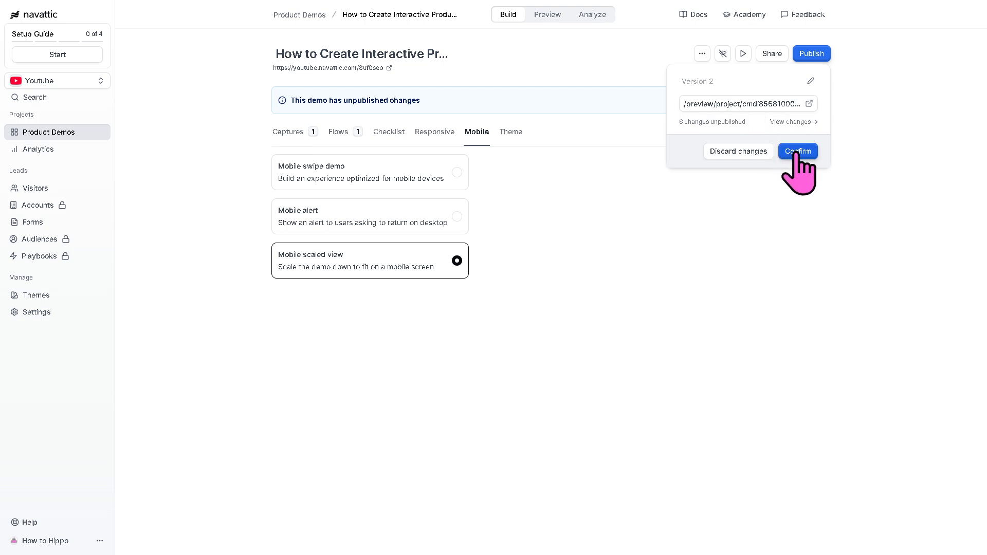
{"action": "left_click", "coordinate": [798, 150]}
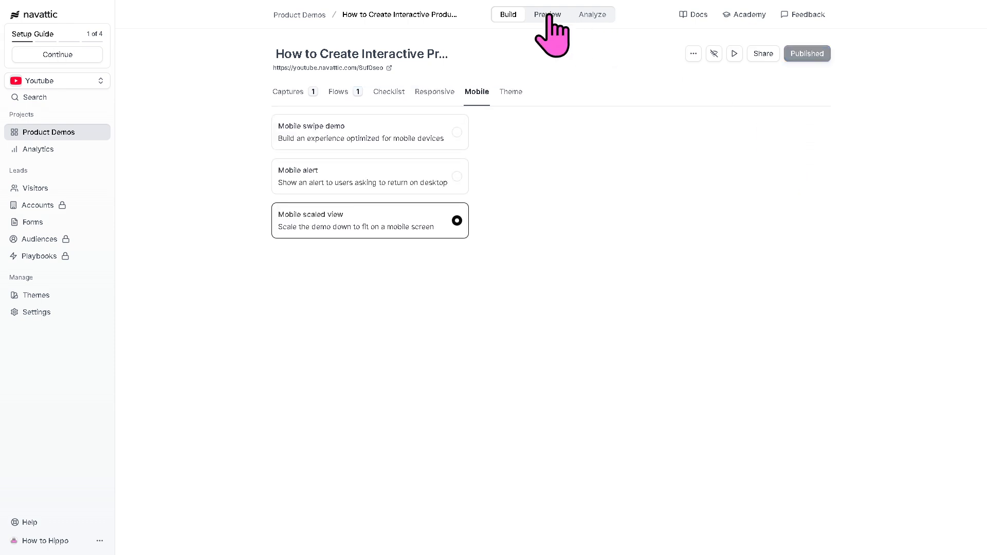
{"action": "left_click", "coordinate": [547, 14]}
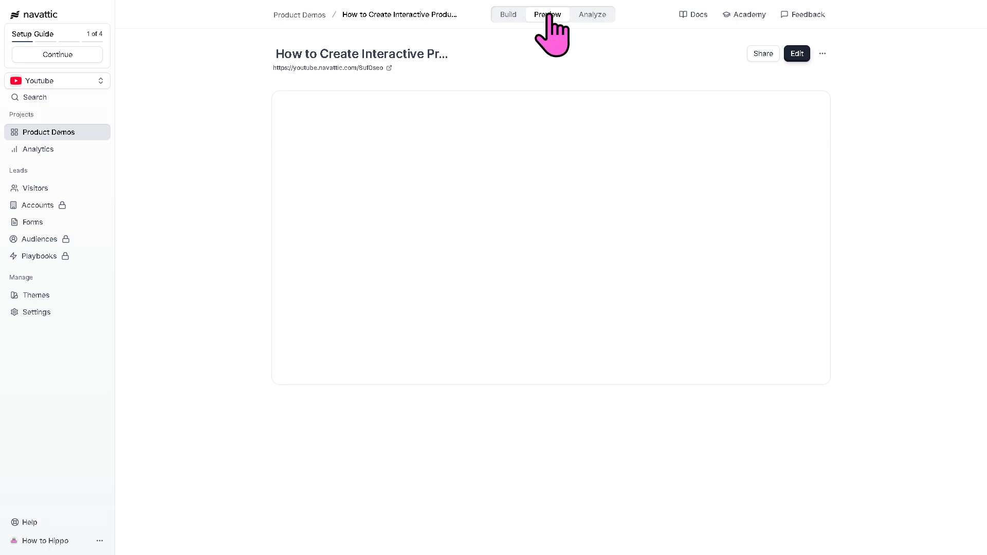
{"action": "left_click", "coordinate": [547, 15]}
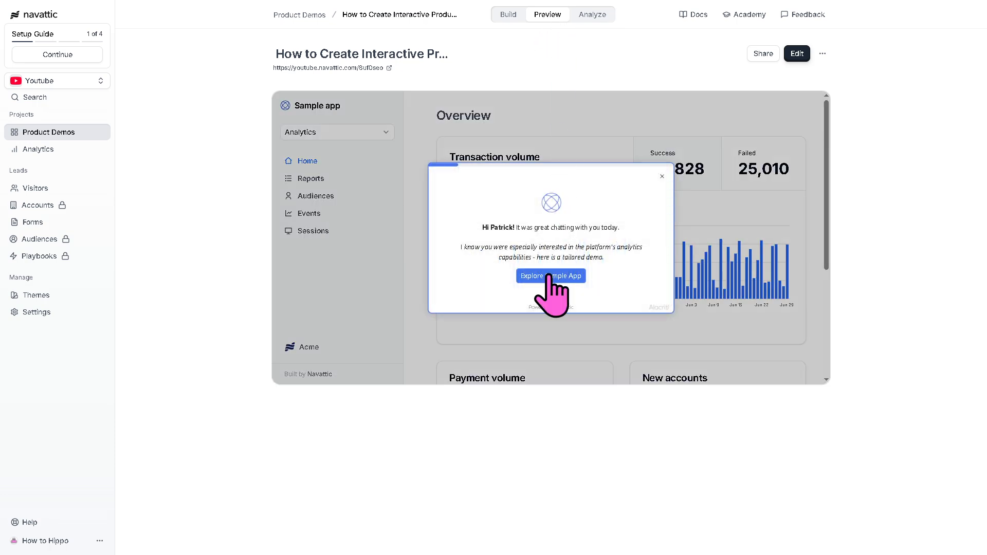
{"action": "mouse_move", "coordinate": [354, 270]}
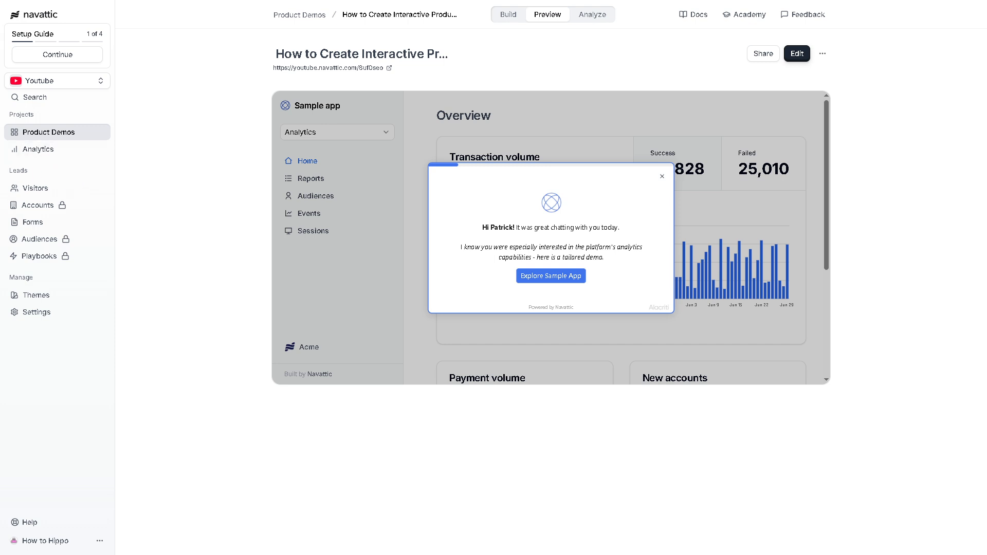
{"action": "mouse_move", "coordinate": [77, 154]}
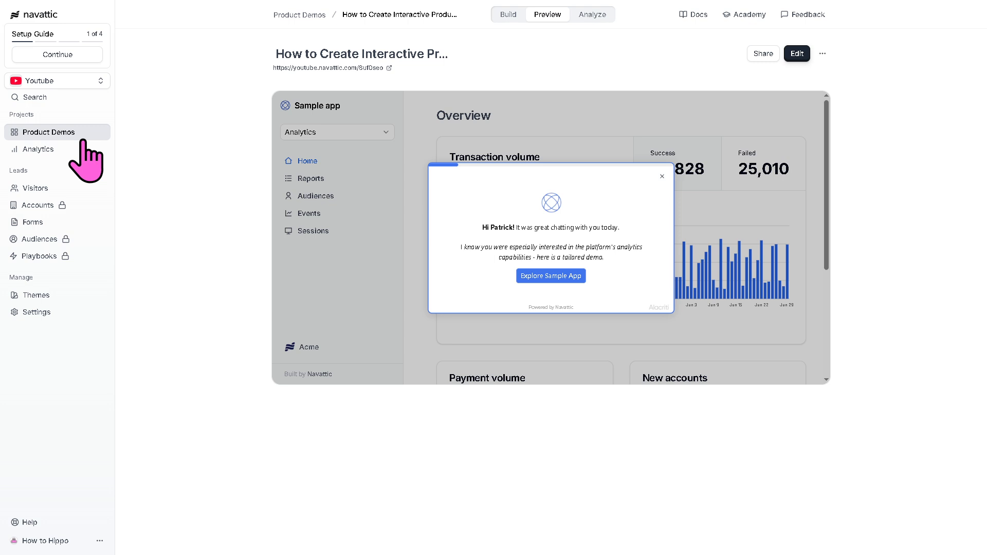
{"action": "mouse_move", "coordinate": [492, 148]}
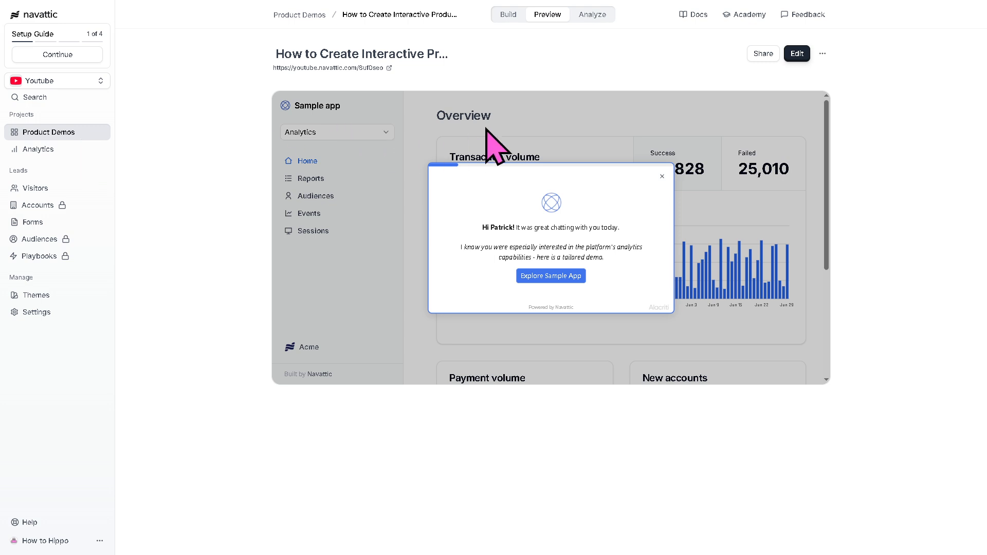
- Review the Analytics overview, the empty Visitors list and the Accounts page with example companies
{"action": "left_click", "coordinate": [38, 149]}
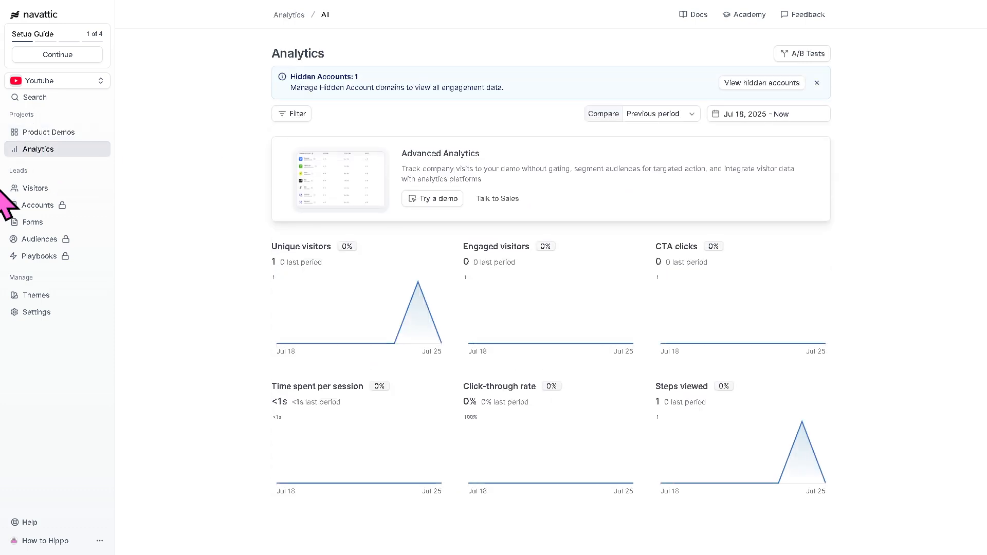
{"action": "mouse_move", "coordinate": [229, 219]}
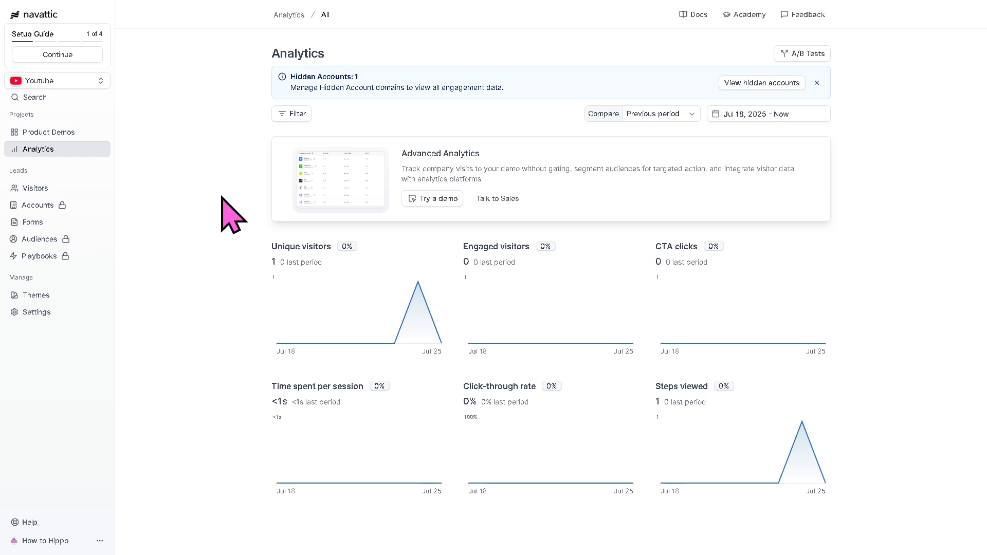
{"action": "mouse_move", "coordinate": [411, 240]}
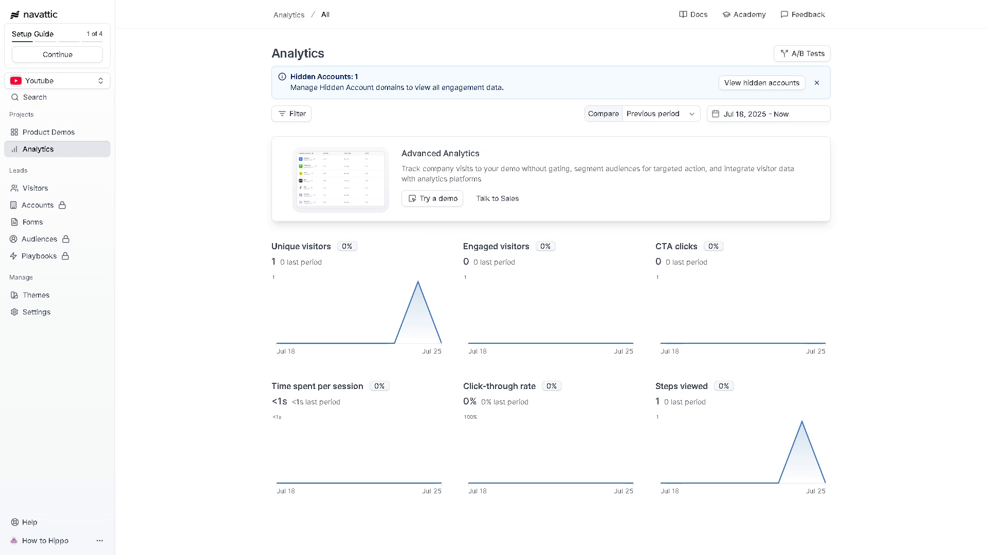
{"action": "mouse_move", "coordinate": [36, 187]}
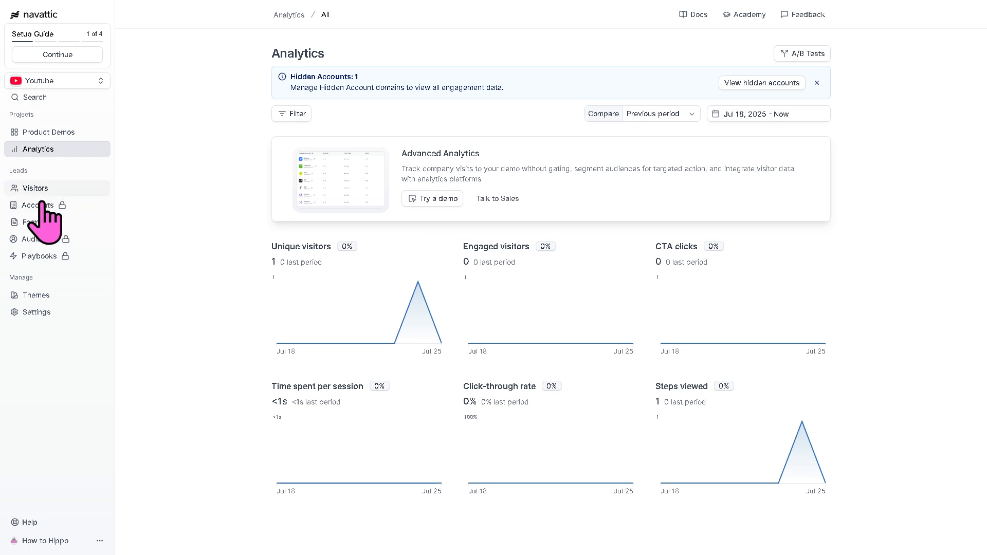
{"action": "left_click", "coordinate": [35, 188]}
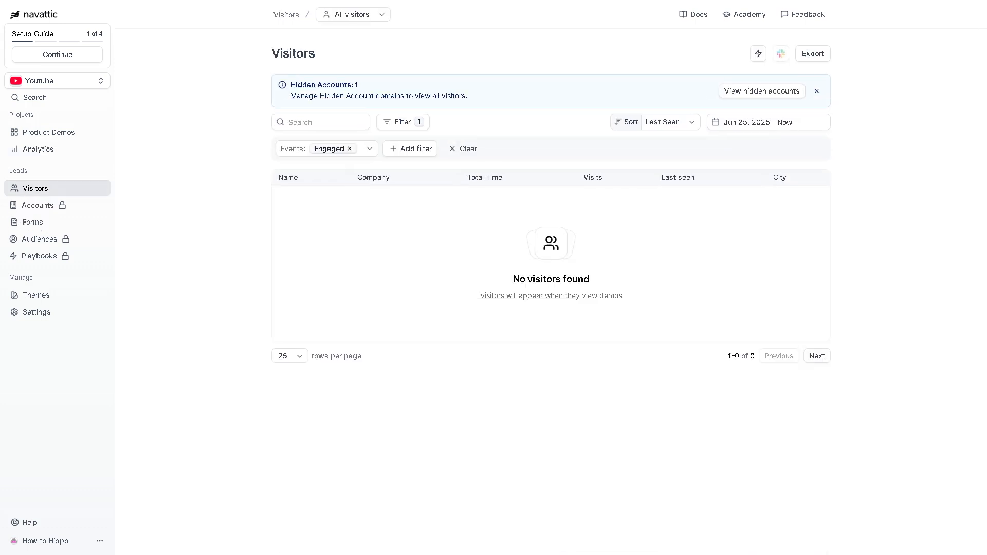
{"action": "mouse_move", "coordinate": [259, 279]}
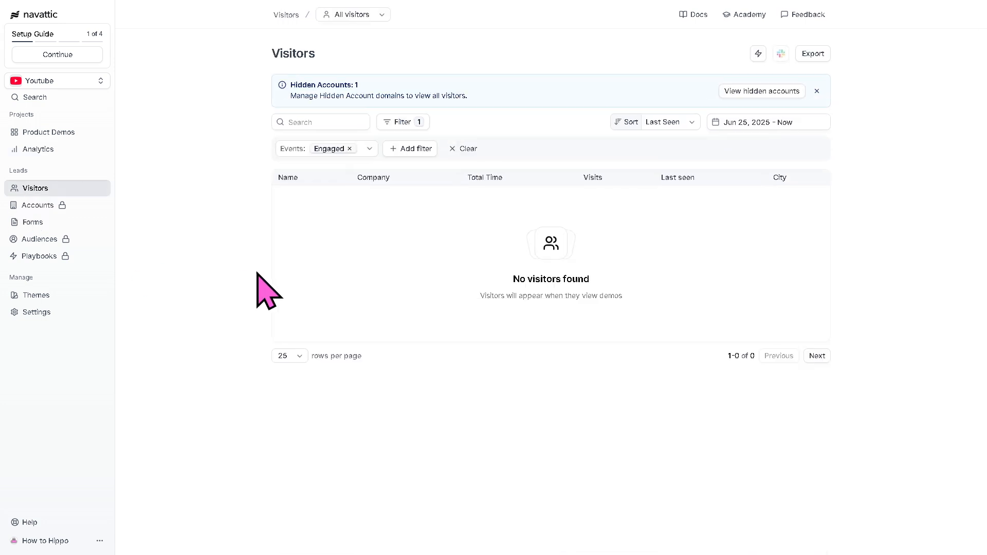
{"action": "mouse_move", "coordinate": [357, 284]}
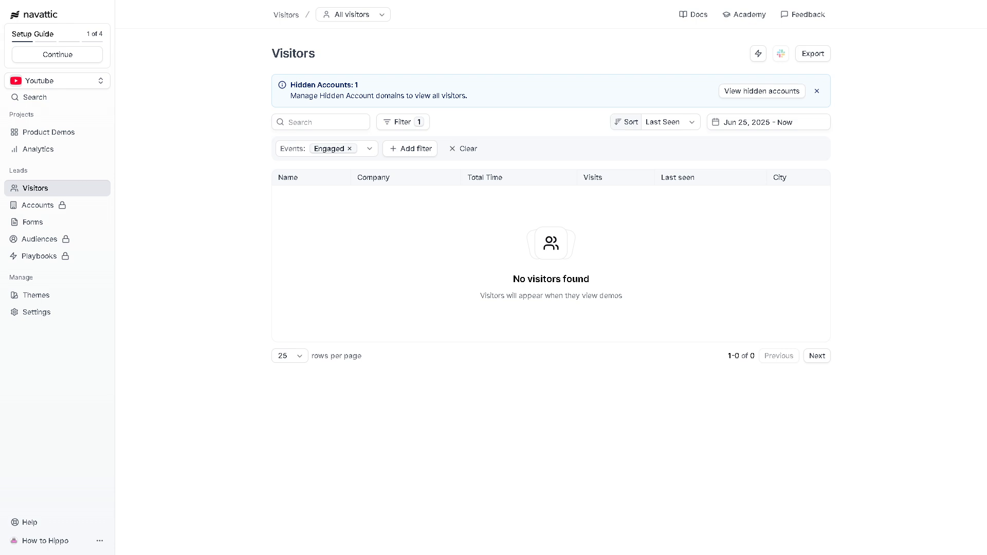
{"action": "left_click", "coordinate": [37, 205]}
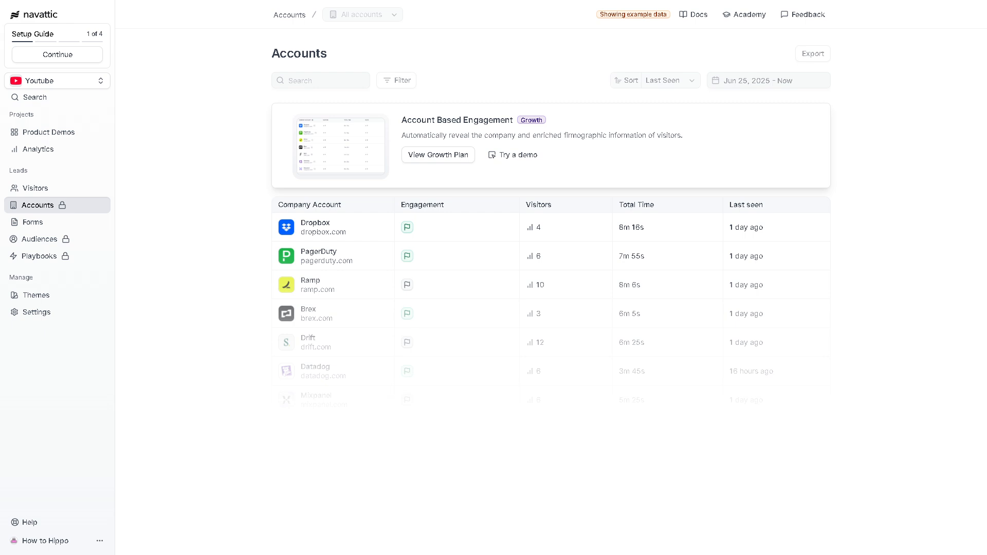
{"action": "mouse_move", "coordinate": [193, 233]}
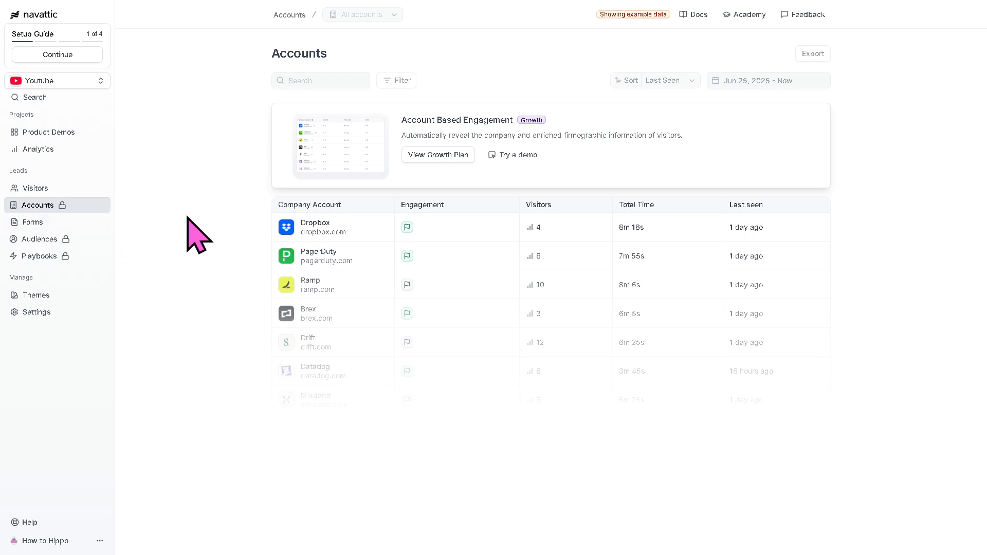
{"action": "mouse_move", "coordinate": [343, 226]}
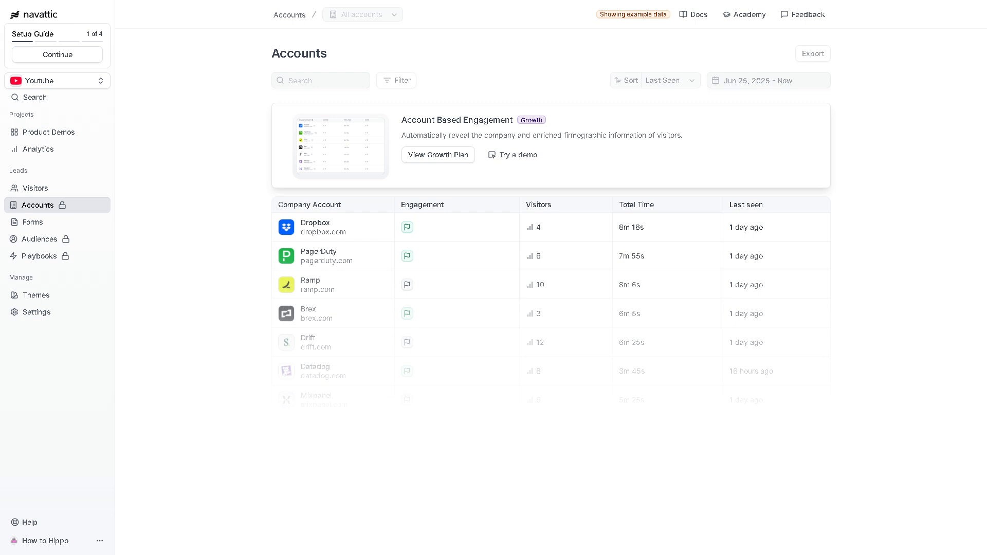
- Create a new form and retitle it 'How to use NAVATTIC'
{"action": "left_click", "coordinate": [32, 222]}
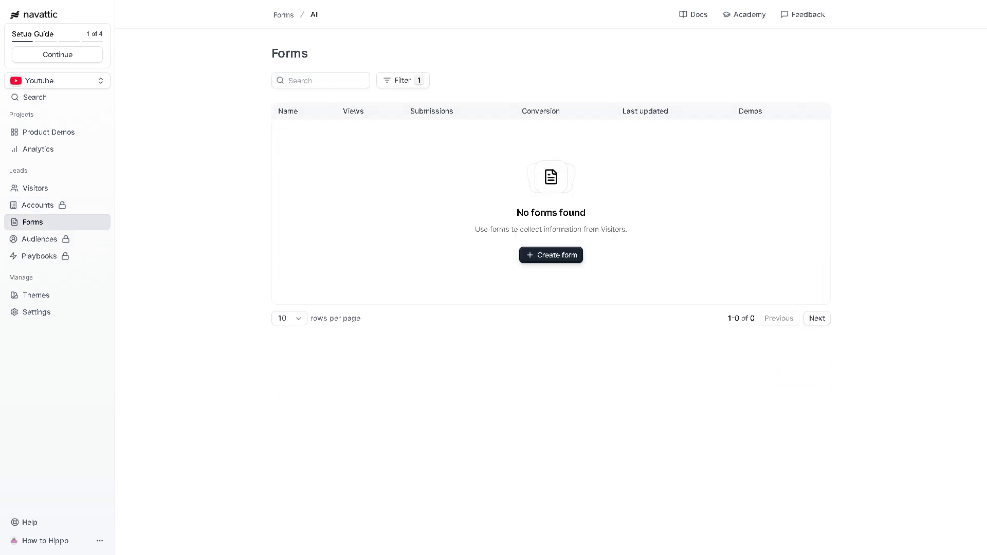
{"action": "mouse_move", "coordinate": [561, 292]}
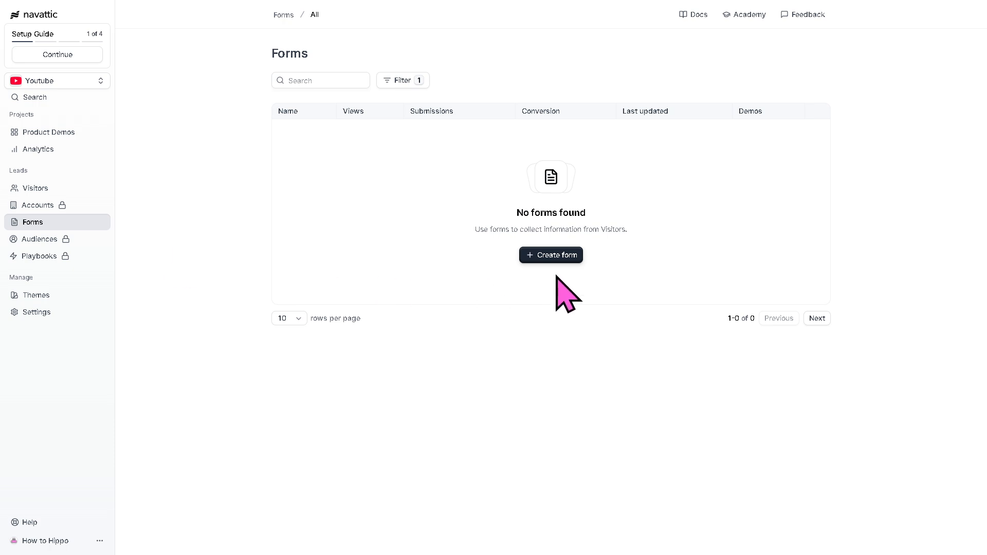
{"action": "left_click", "coordinate": [551, 255]}
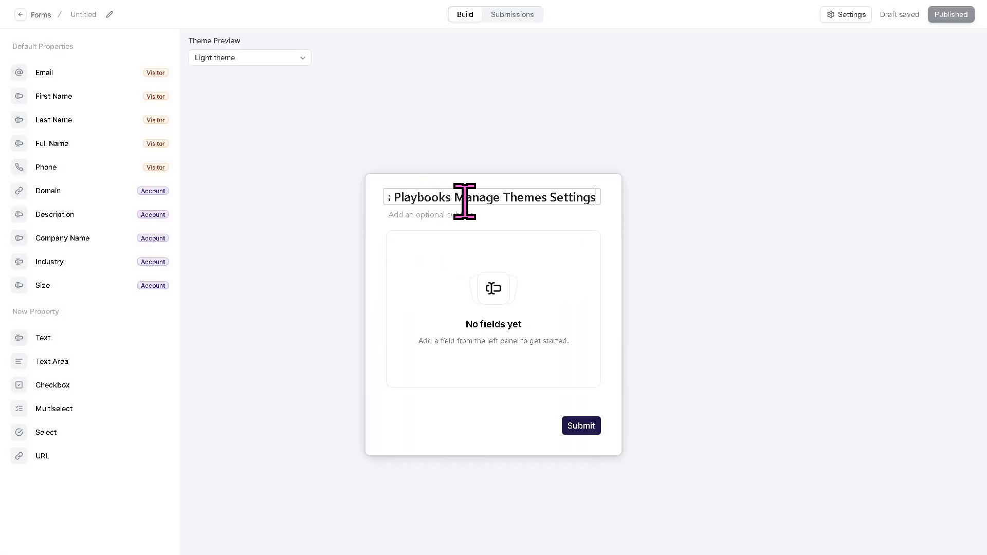
{"action": "triple_click", "coordinate": [491, 196]}
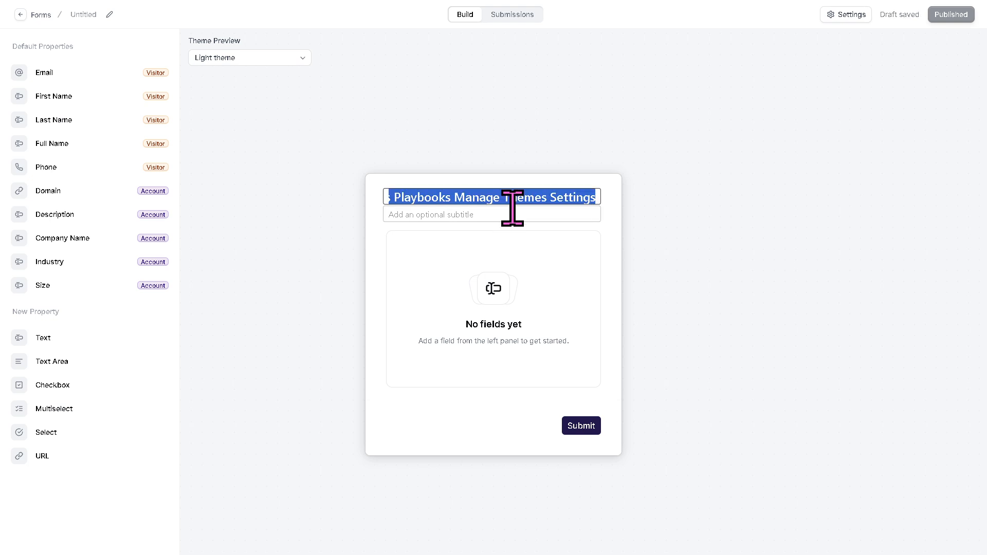
{"action": "type", "text": "How to use NAVATTIC"}
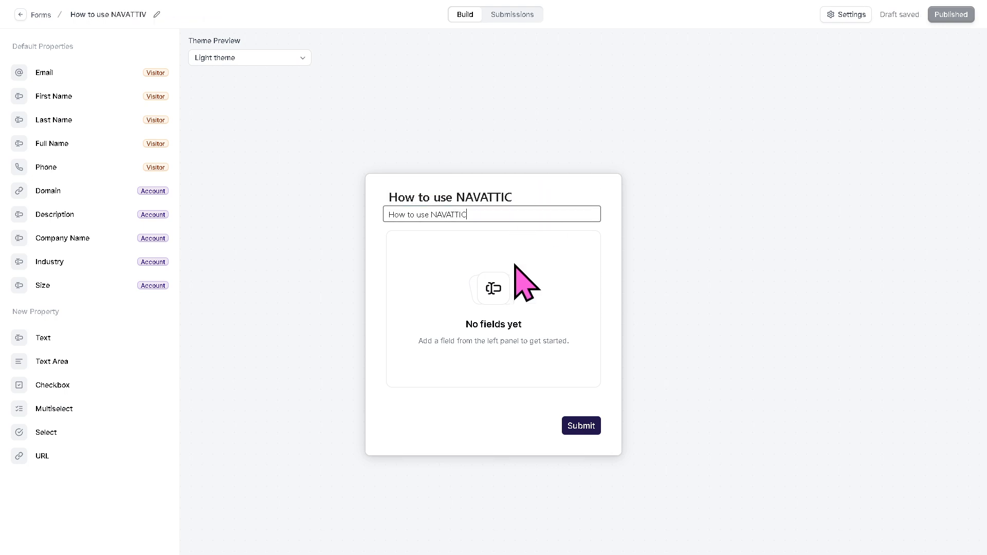
- Check the form's settings and return to the forms list
{"action": "left_click", "coordinate": [845, 14]}
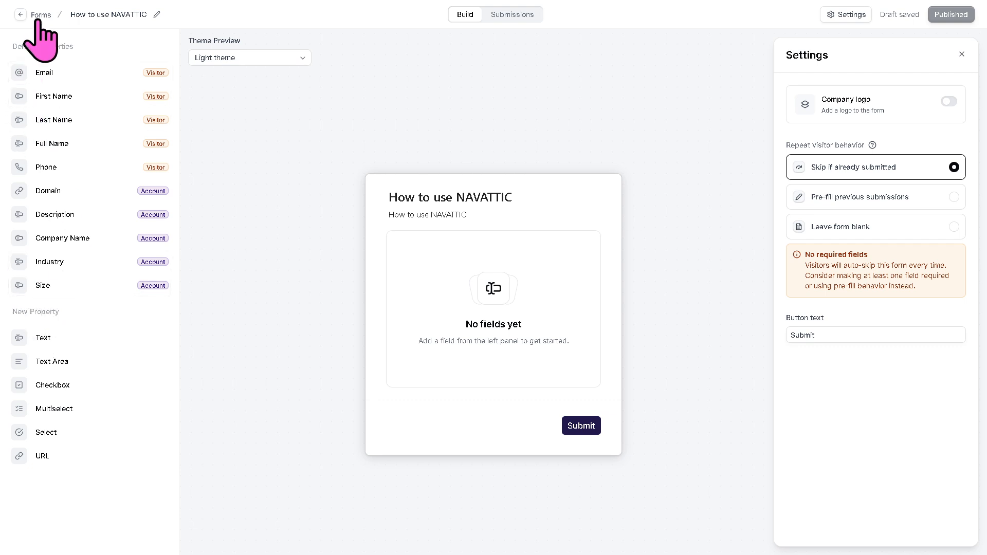
{"action": "left_click", "coordinate": [962, 54]}
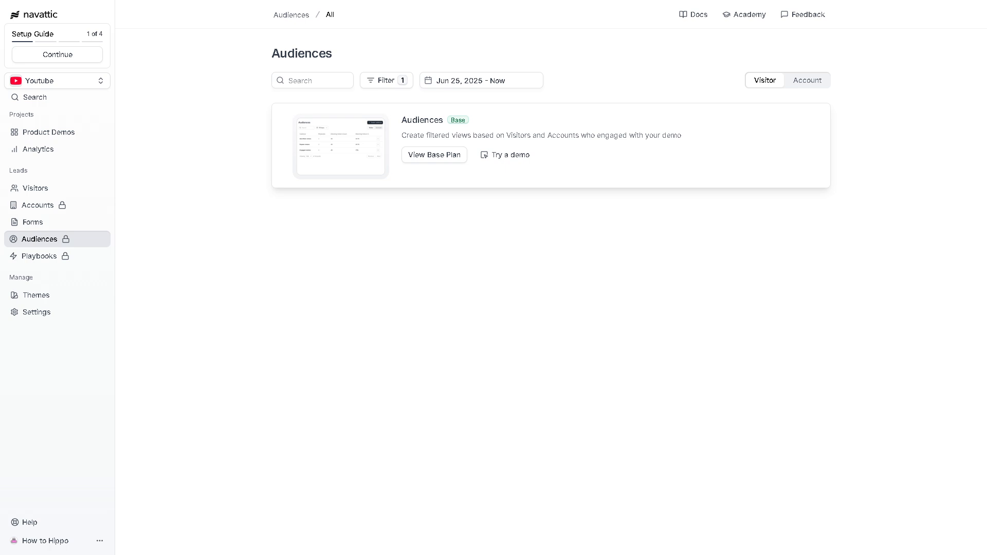
- Attempt a new playbook, cancel the Base-plan upgrade prompt, and view the Light and Dark themes
{"action": "left_click", "coordinate": [39, 256]}
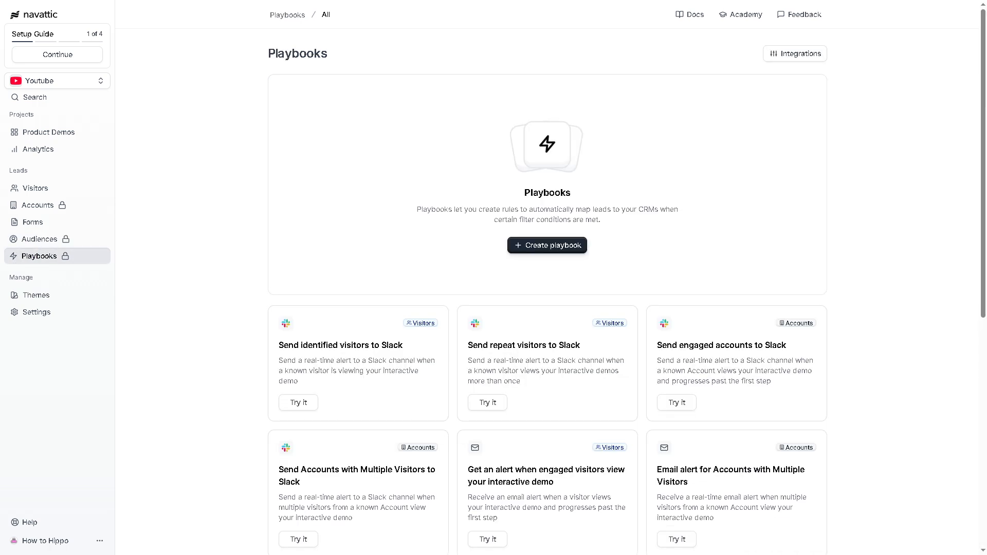
{"action": "mouse_move", "coordinate": [313, 220]}
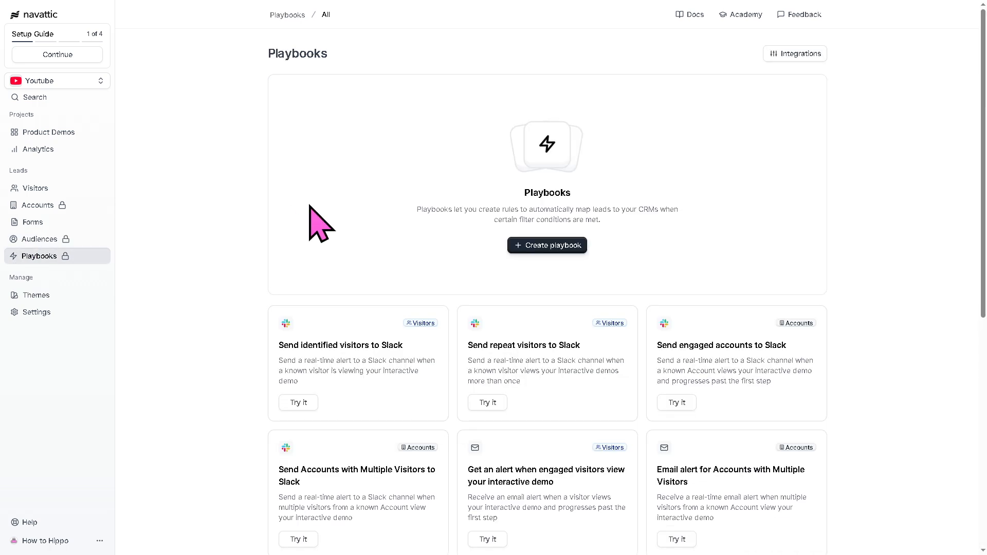
{"action": "left_click", "coordinate": [547, 245]}
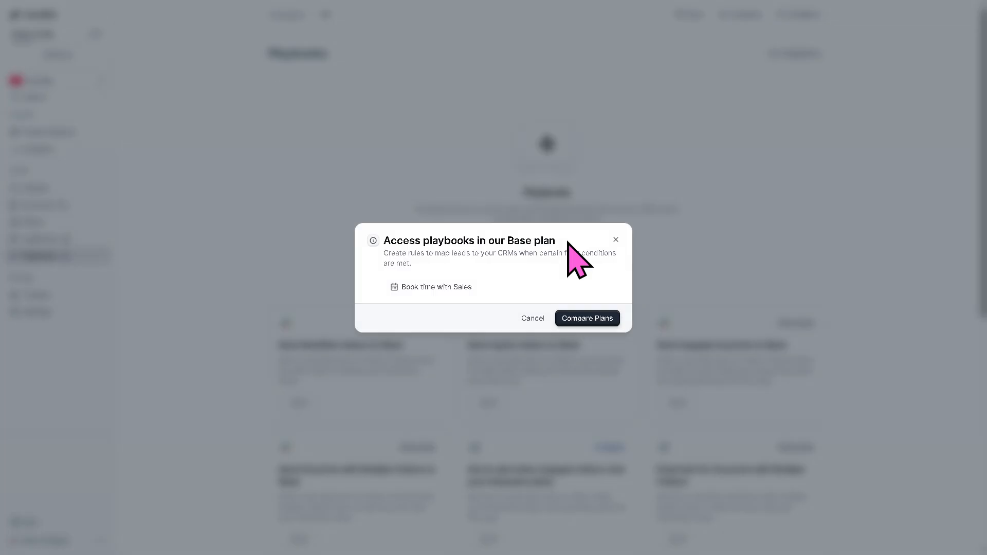
{"action": "mouse_move", "coordinate": [532, 318]}
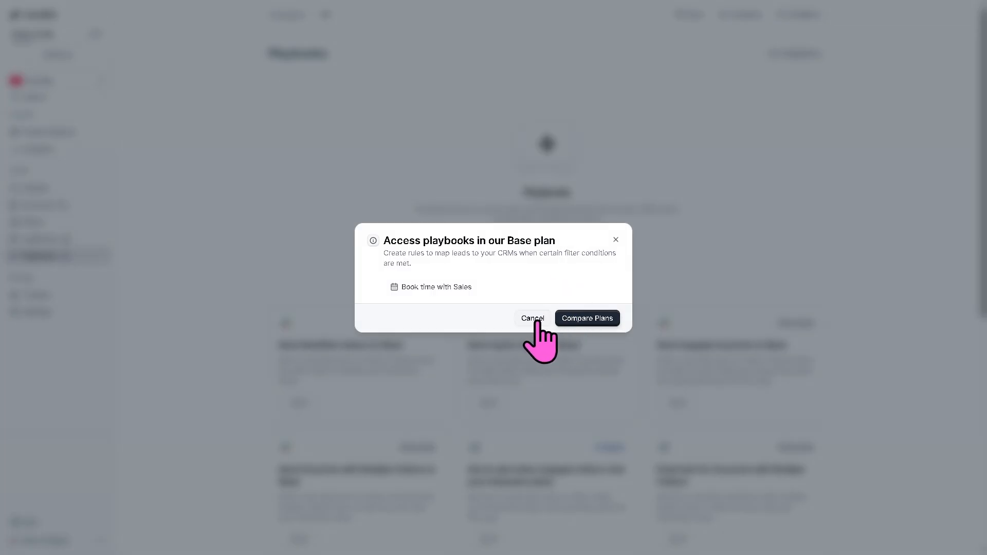
{"action": "left_click", "coordinate": [532, 319]}
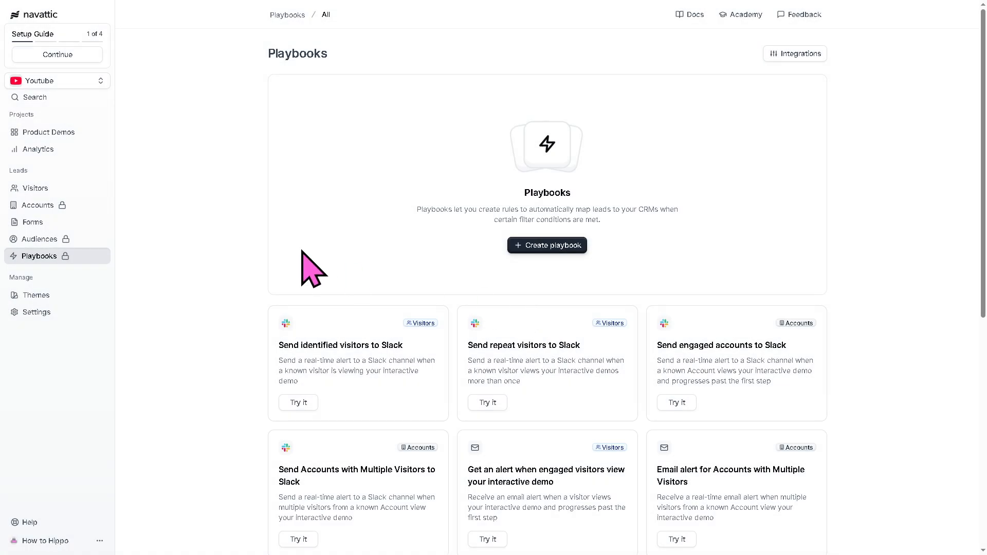
{"action": "mouse_move", "coordinate": [156, 299]}
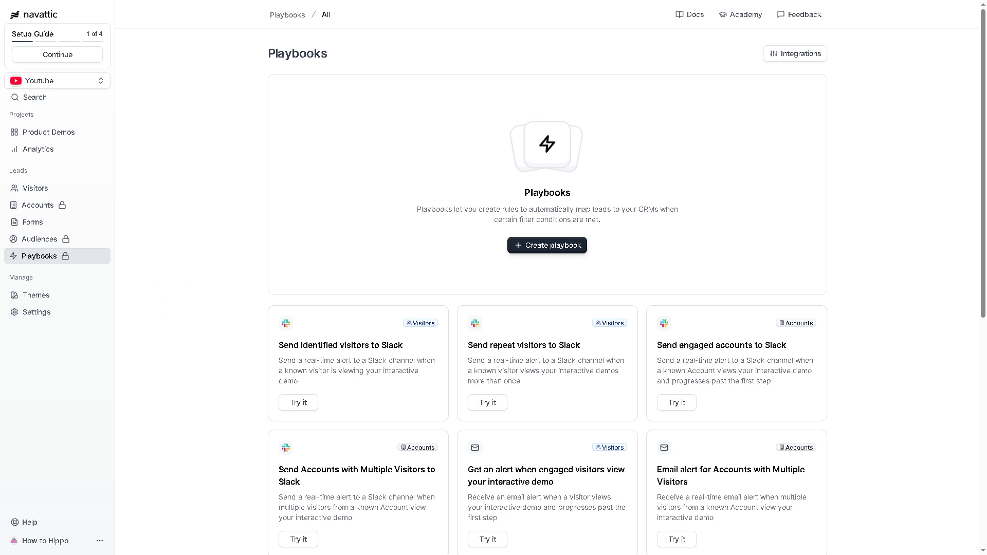
{"action": "left_click", "coordinate": [36, 295]}
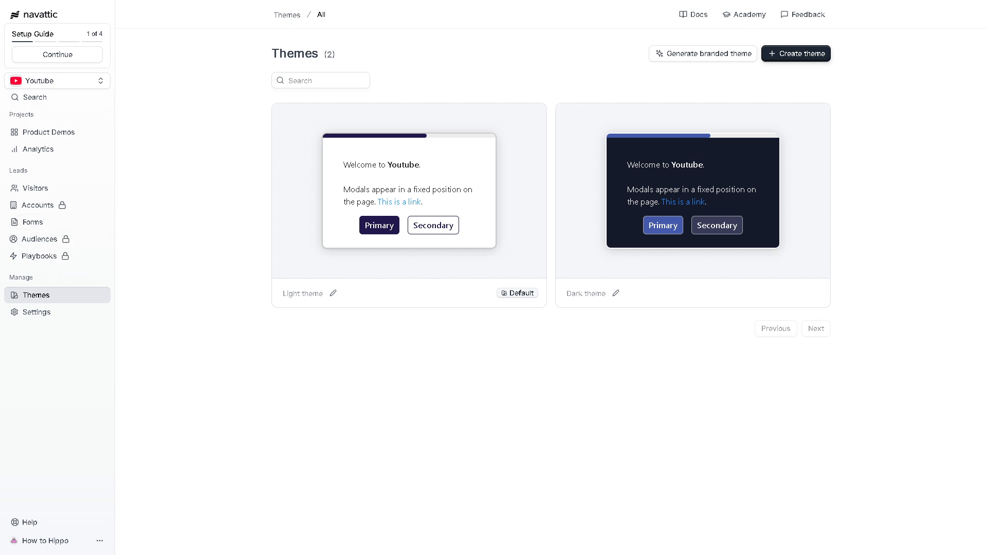
{"action": "mouse_move", "coordinate": [270, 225]}
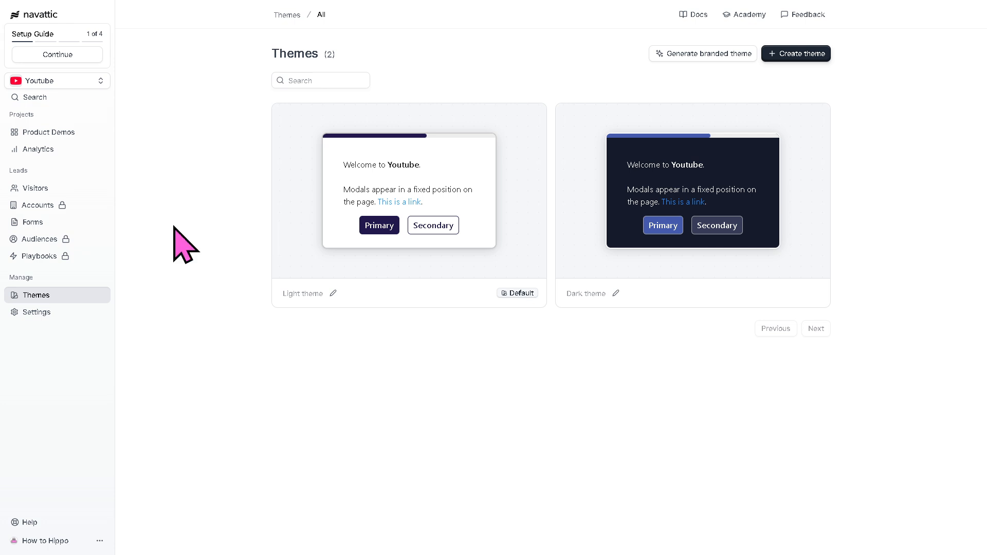
{"action": "mouse_move", "coordinate": [253, 231]}
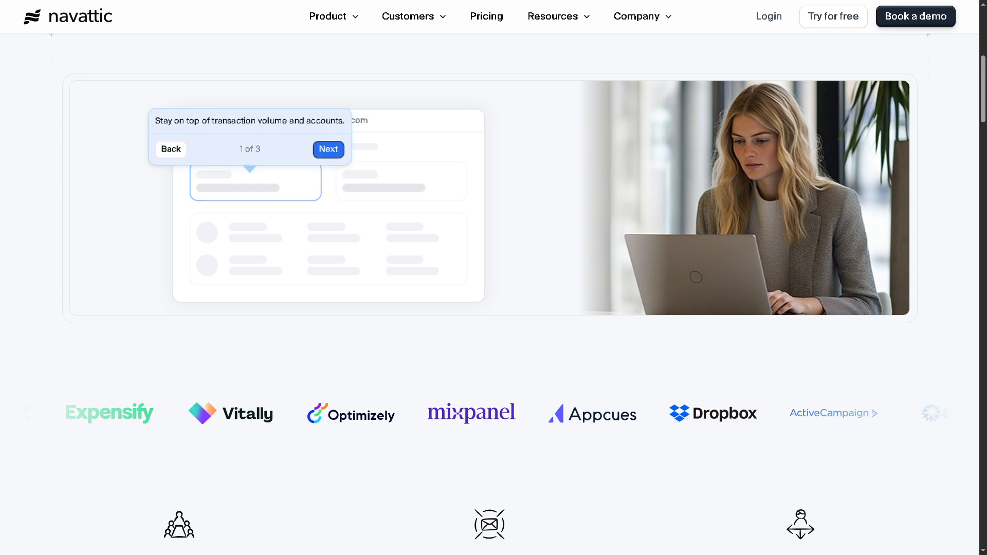
- Show the navattic.com homepage with its product demo animation and customer logos
{"action": "left_click", "coordinate": [328, 149]}
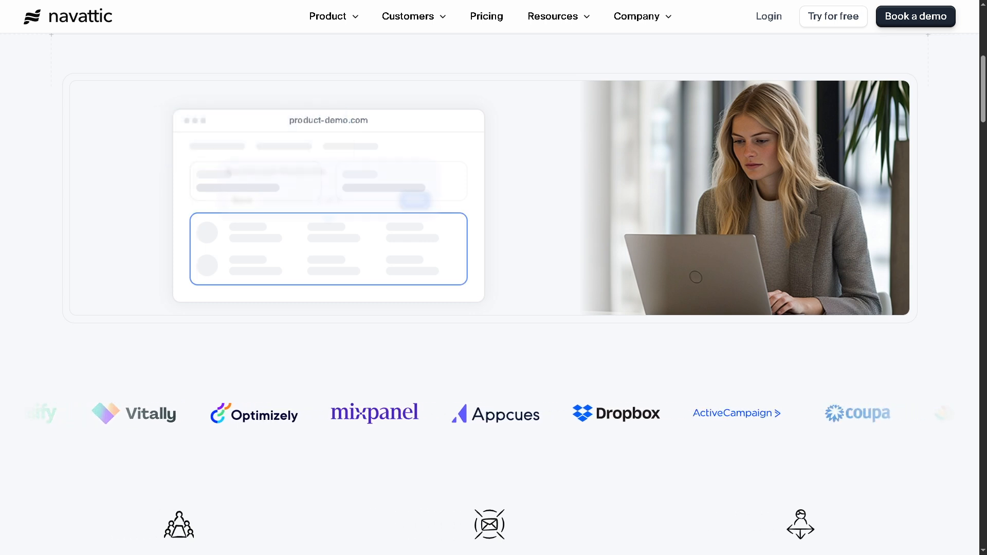